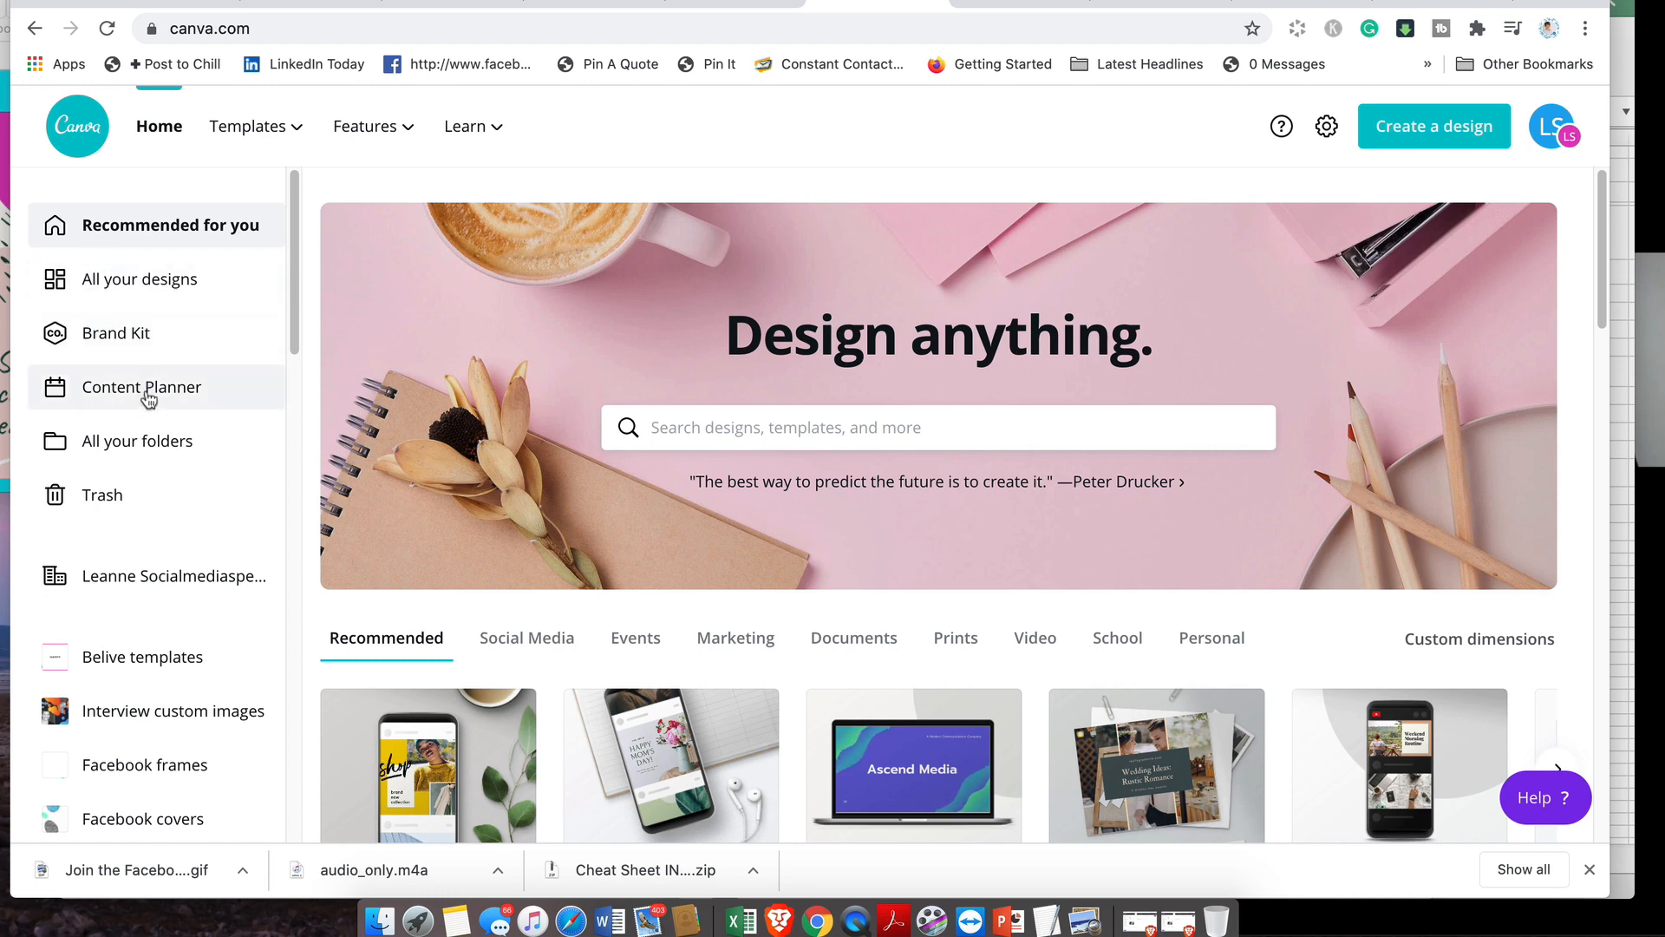
- Show the Content Planner calendar scrolled to the week of August 19, 2020
{"action": "left_click", "coordinate": [143, 385]}
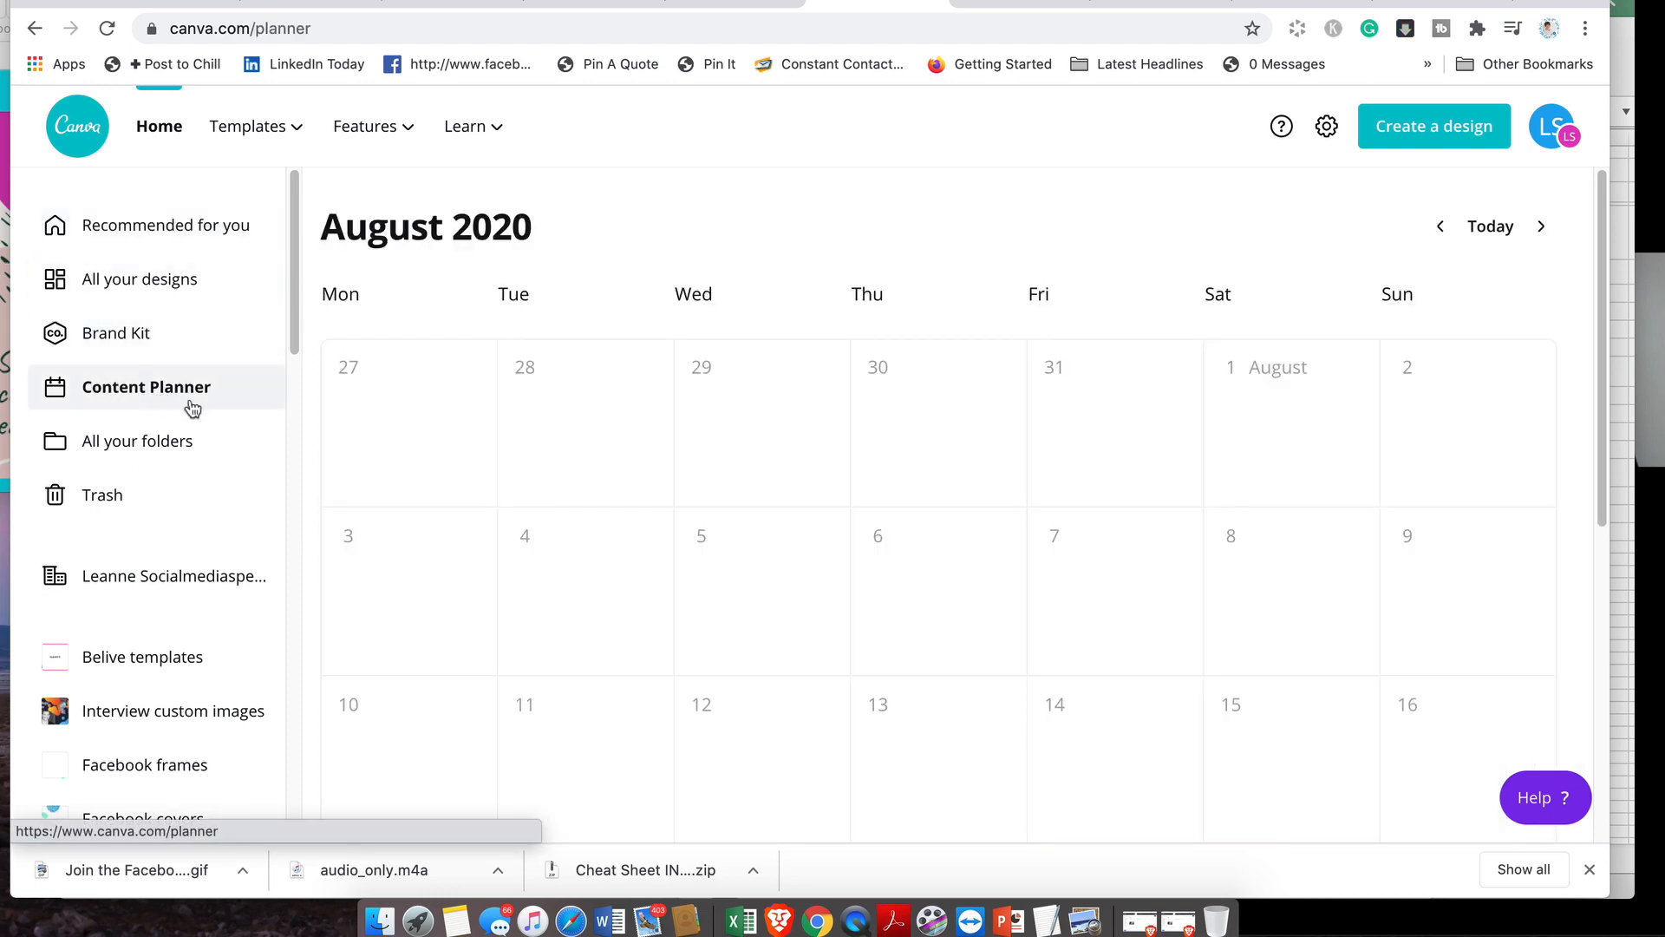
{"action": "scroll", "scroll_direction": "down", "scroll_amount": 3}
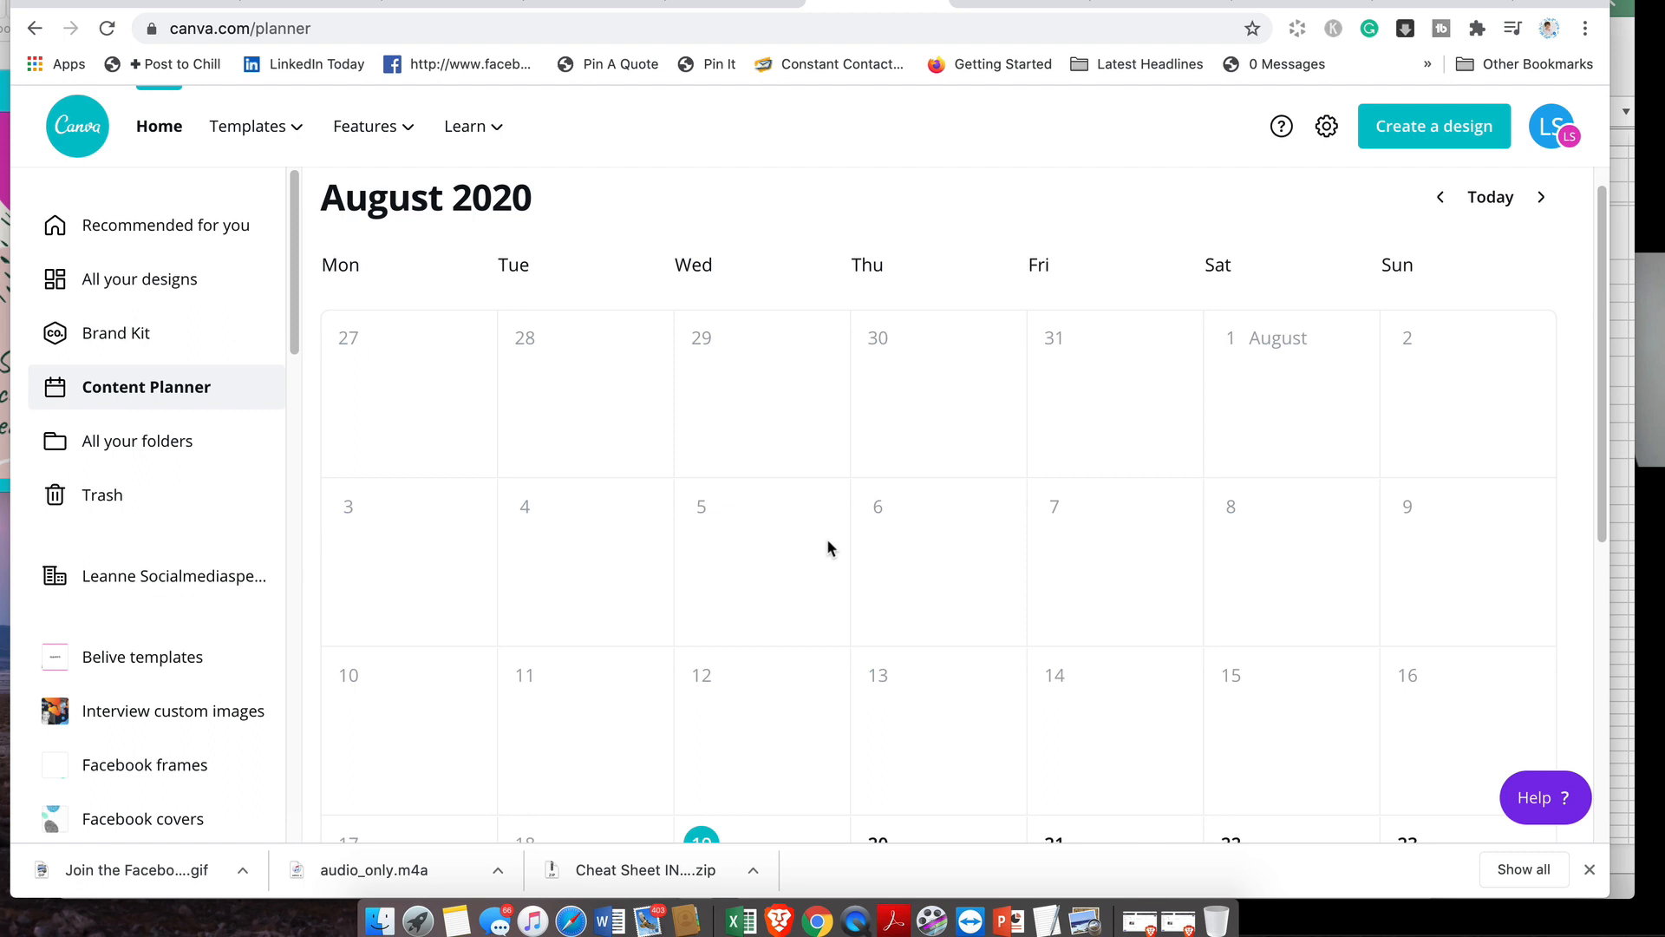
{"action": "scroll", "scroll_direction": "down", "scroll_amount": 3}
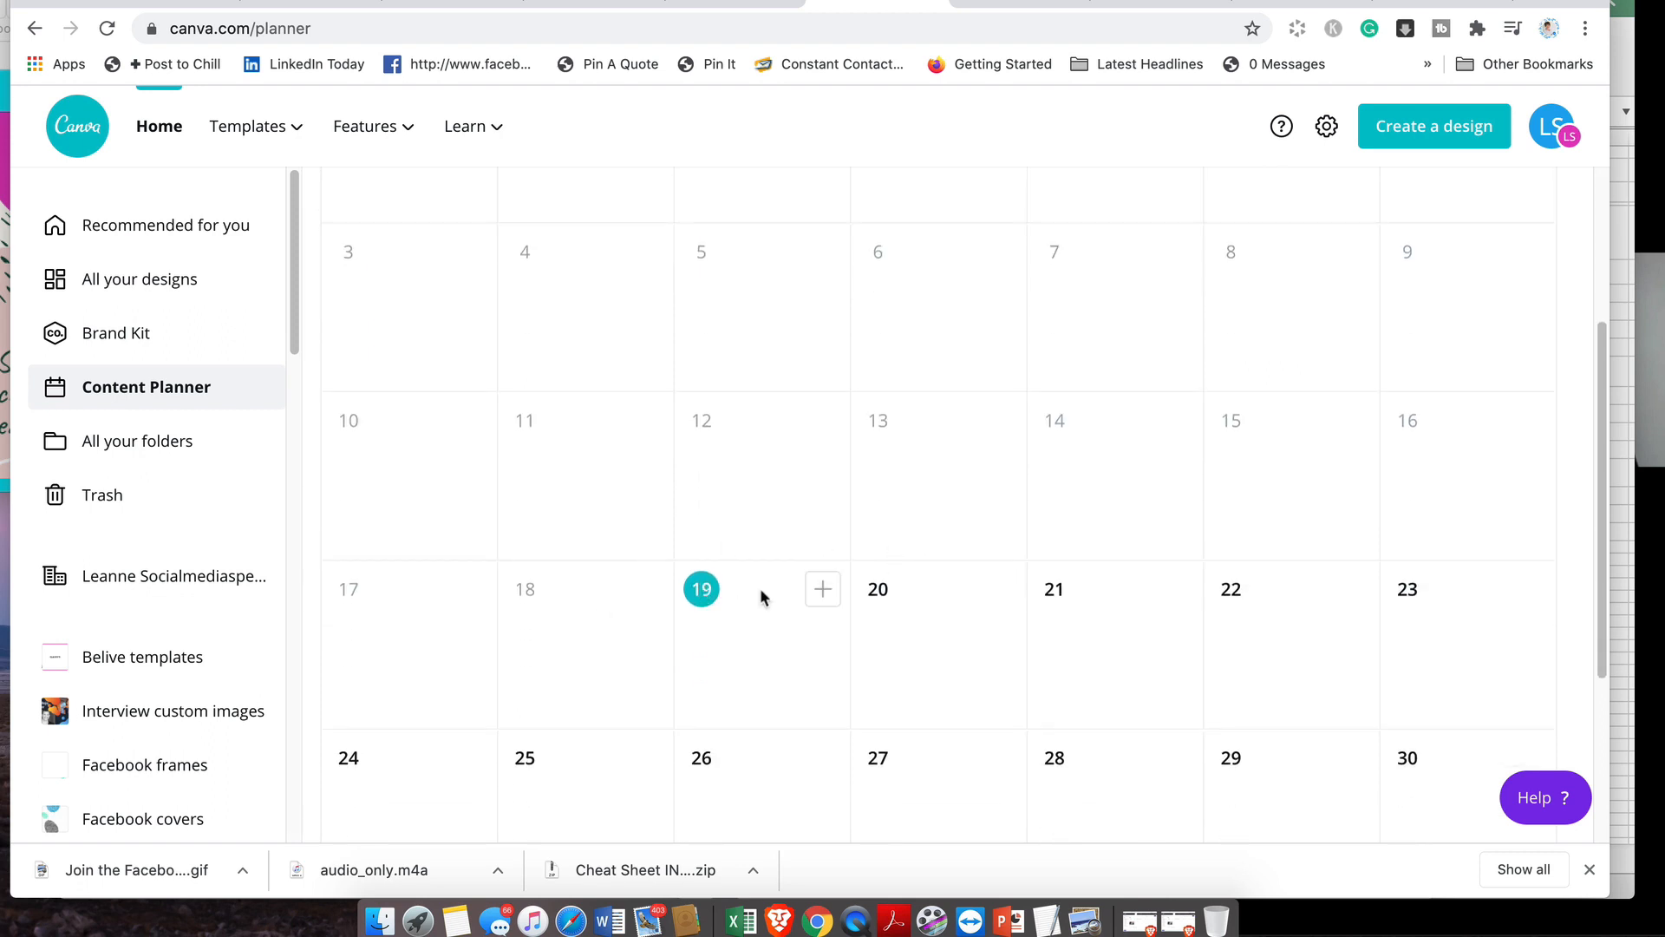
{"action": "mouse_move", "coordinate": [822, 590]}
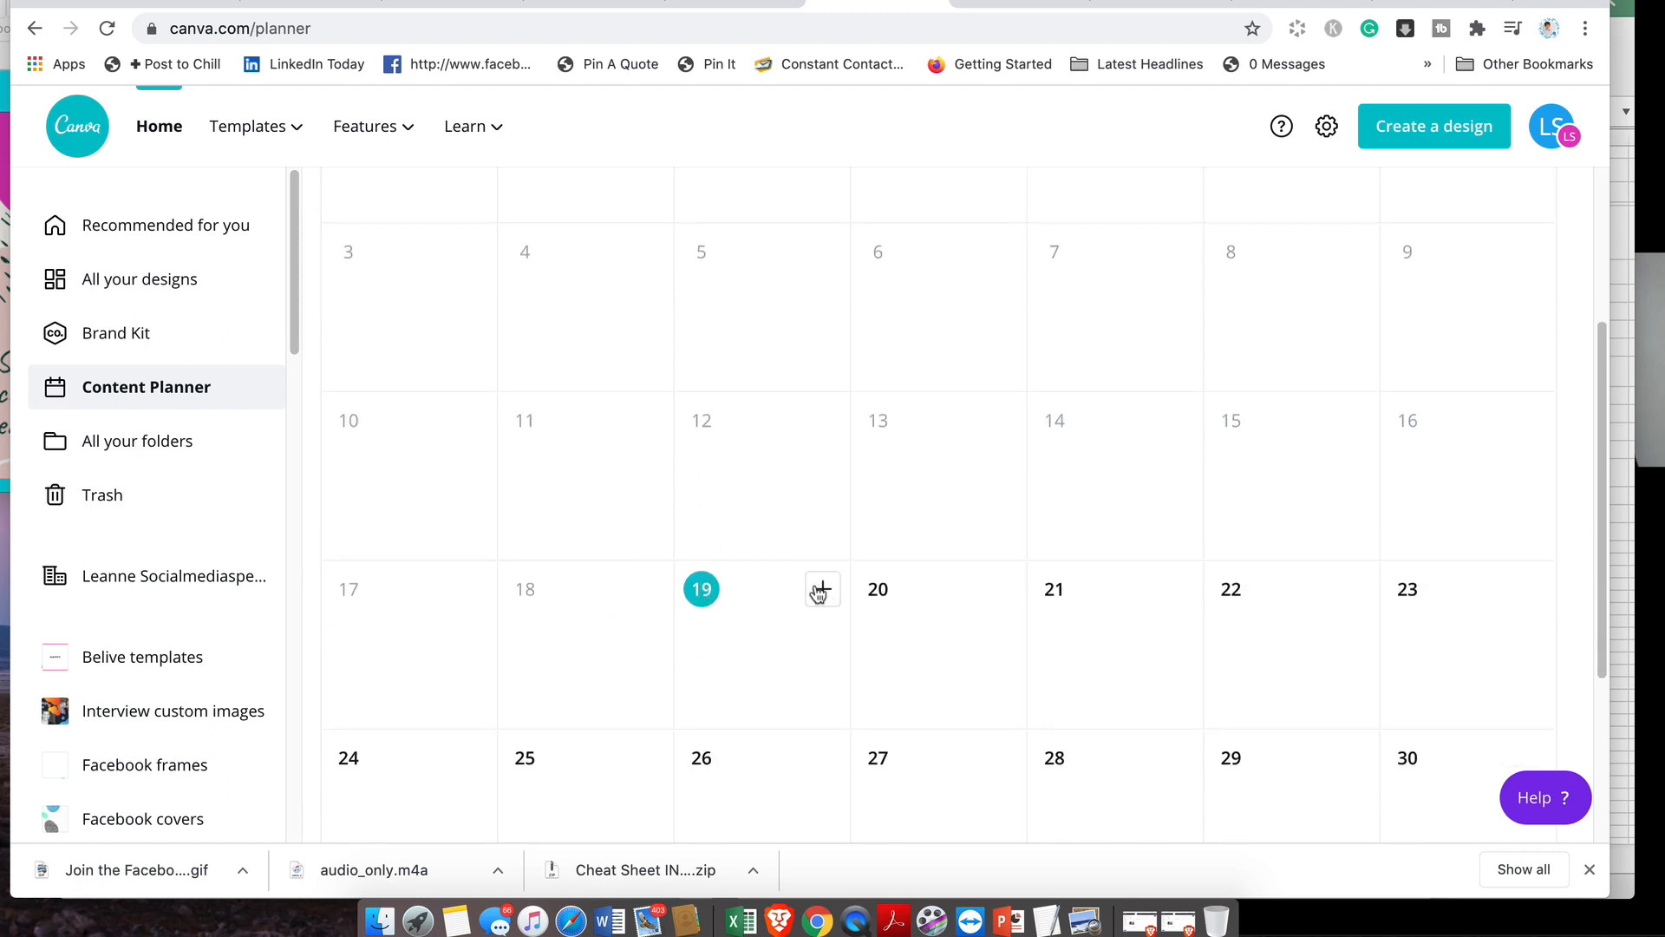
{"action": "mouse_move", "coordinate": [817, 595]}
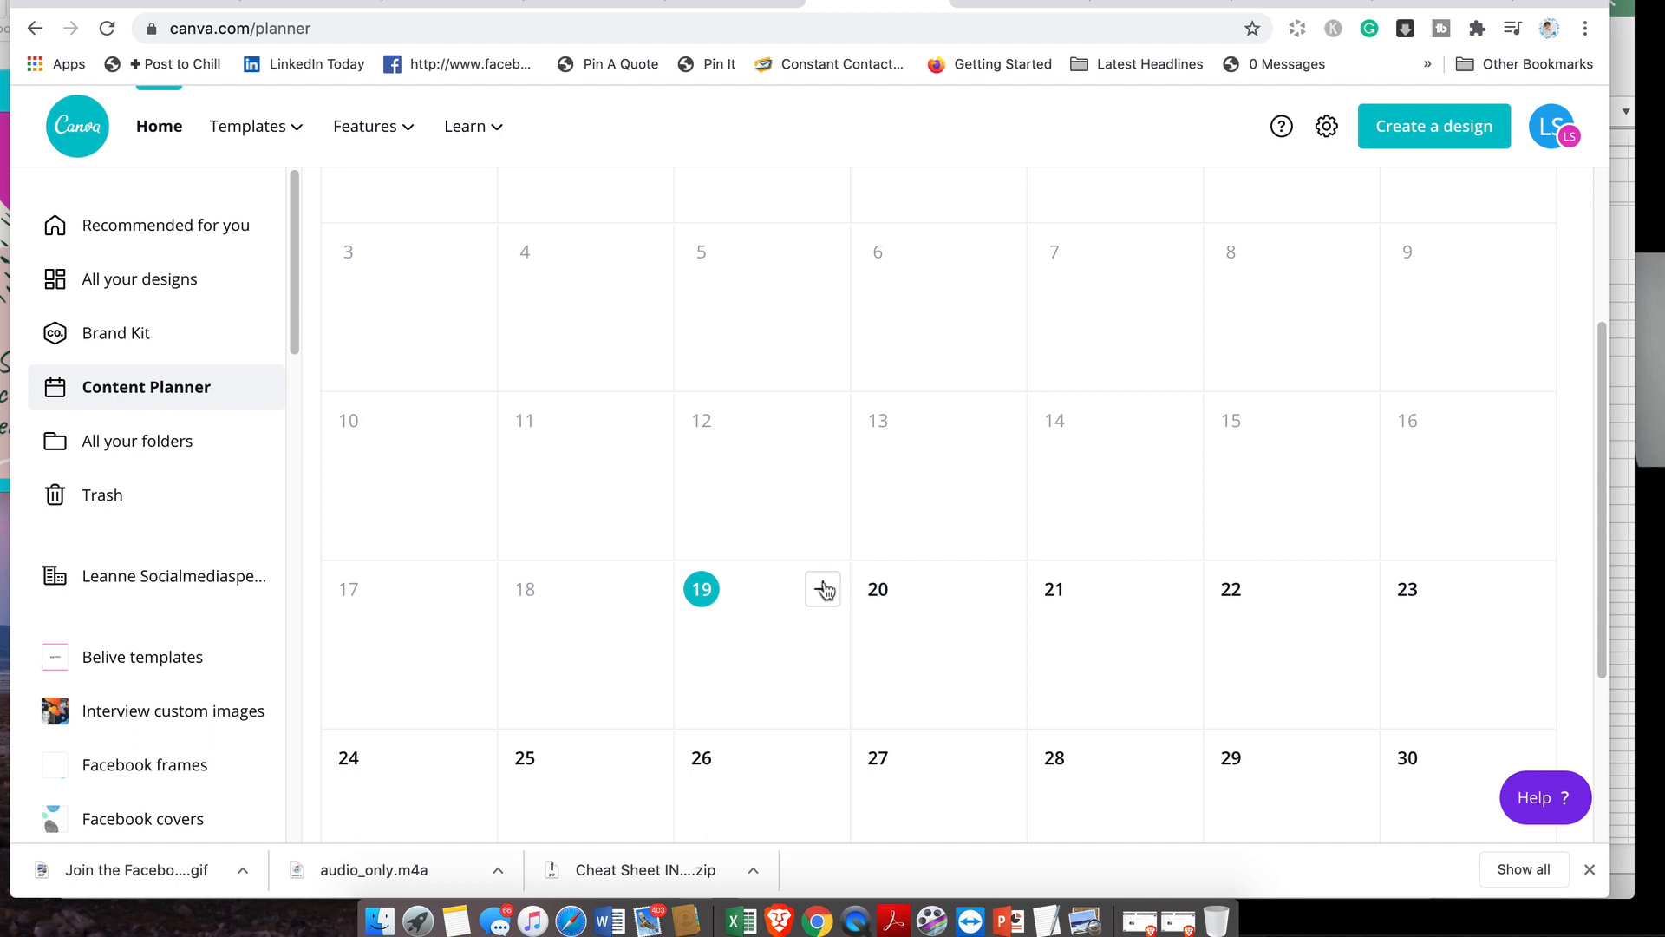
- Add a post on August 19 using the existing 'Join the Facebook Group' design from Recent
{"action": "left_click", "coordinate": [822, 590]}
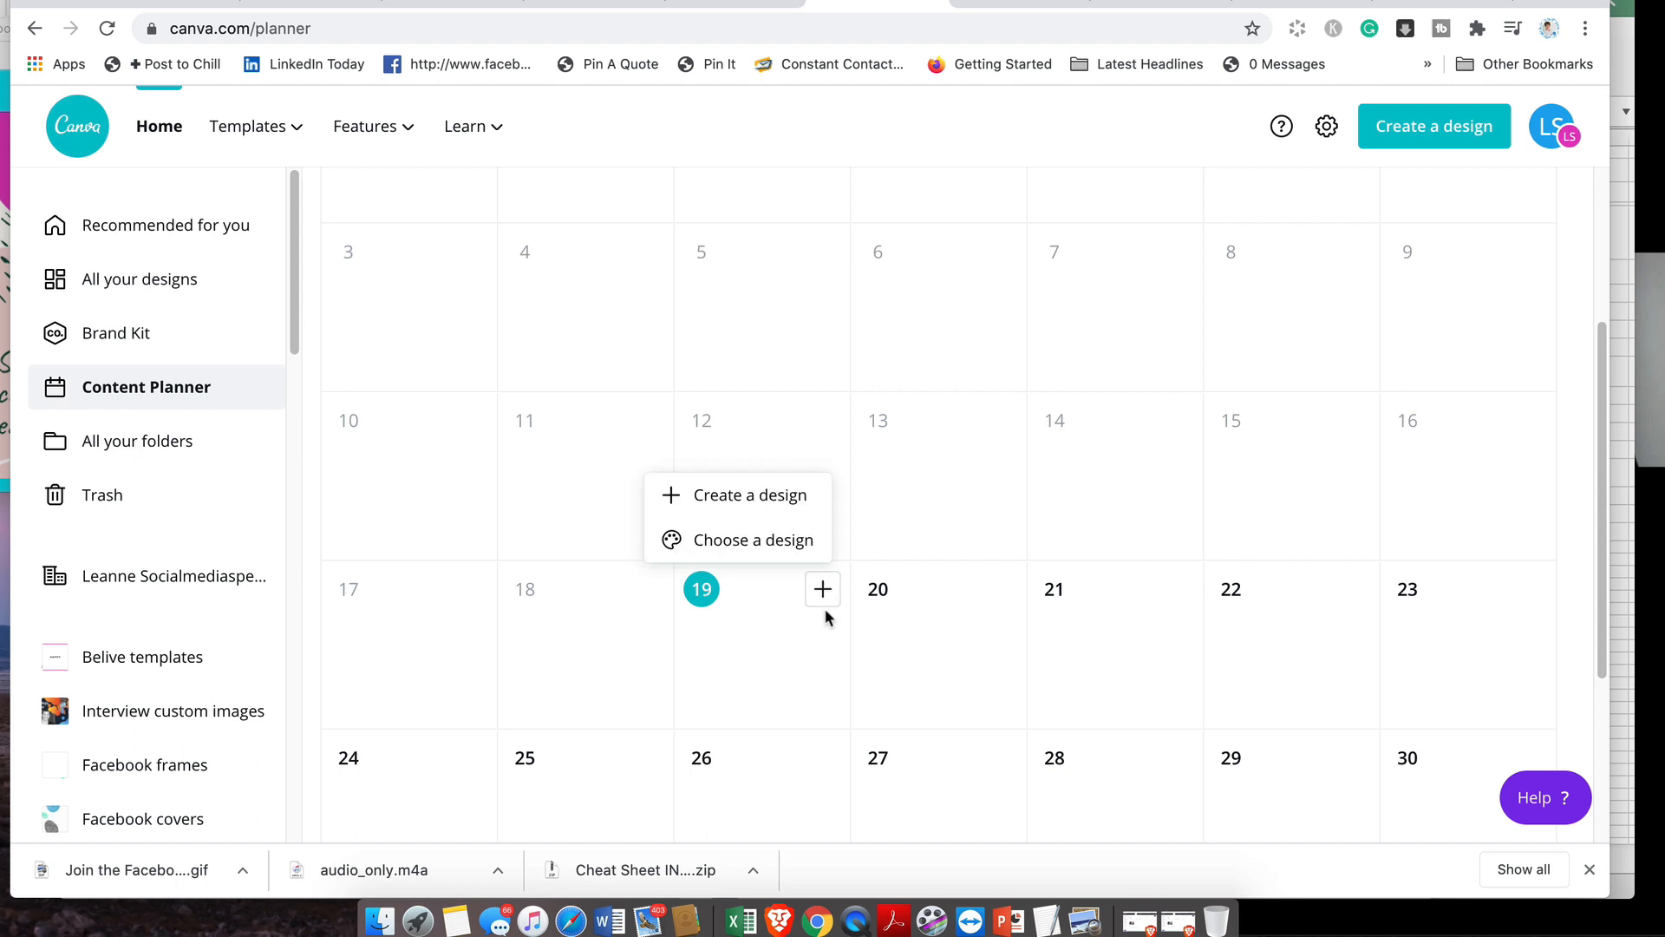
{"action": "mouse_move", "coordinate": [758, 495]}
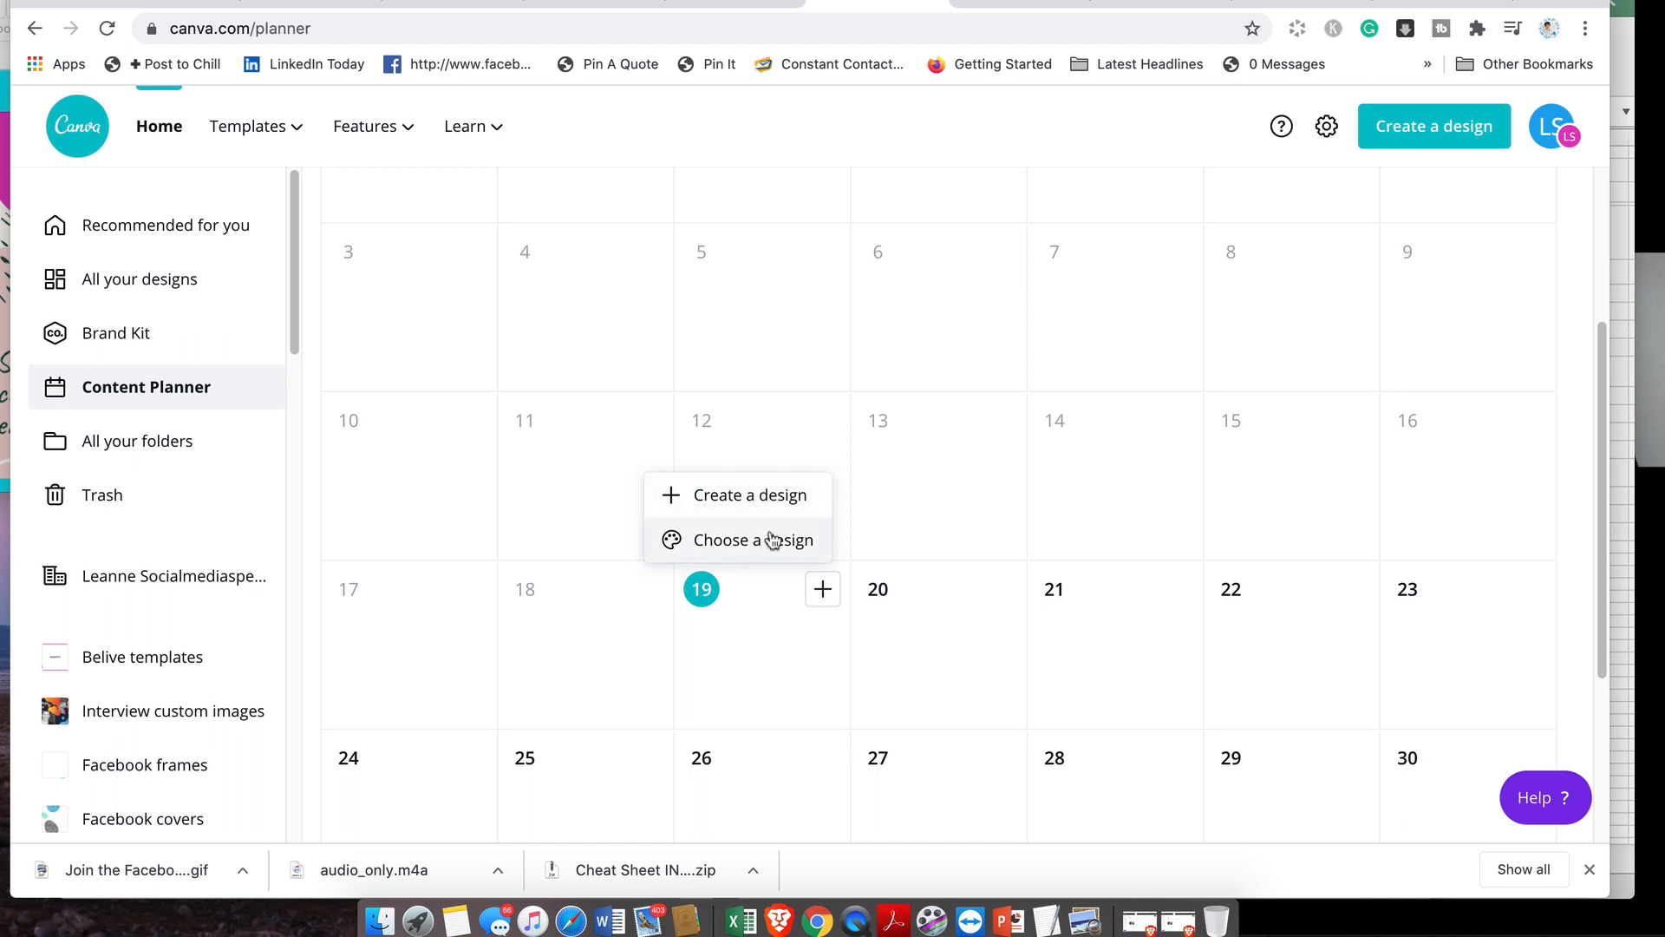
{"action": "left_click", "coordinate": [756, 539]}
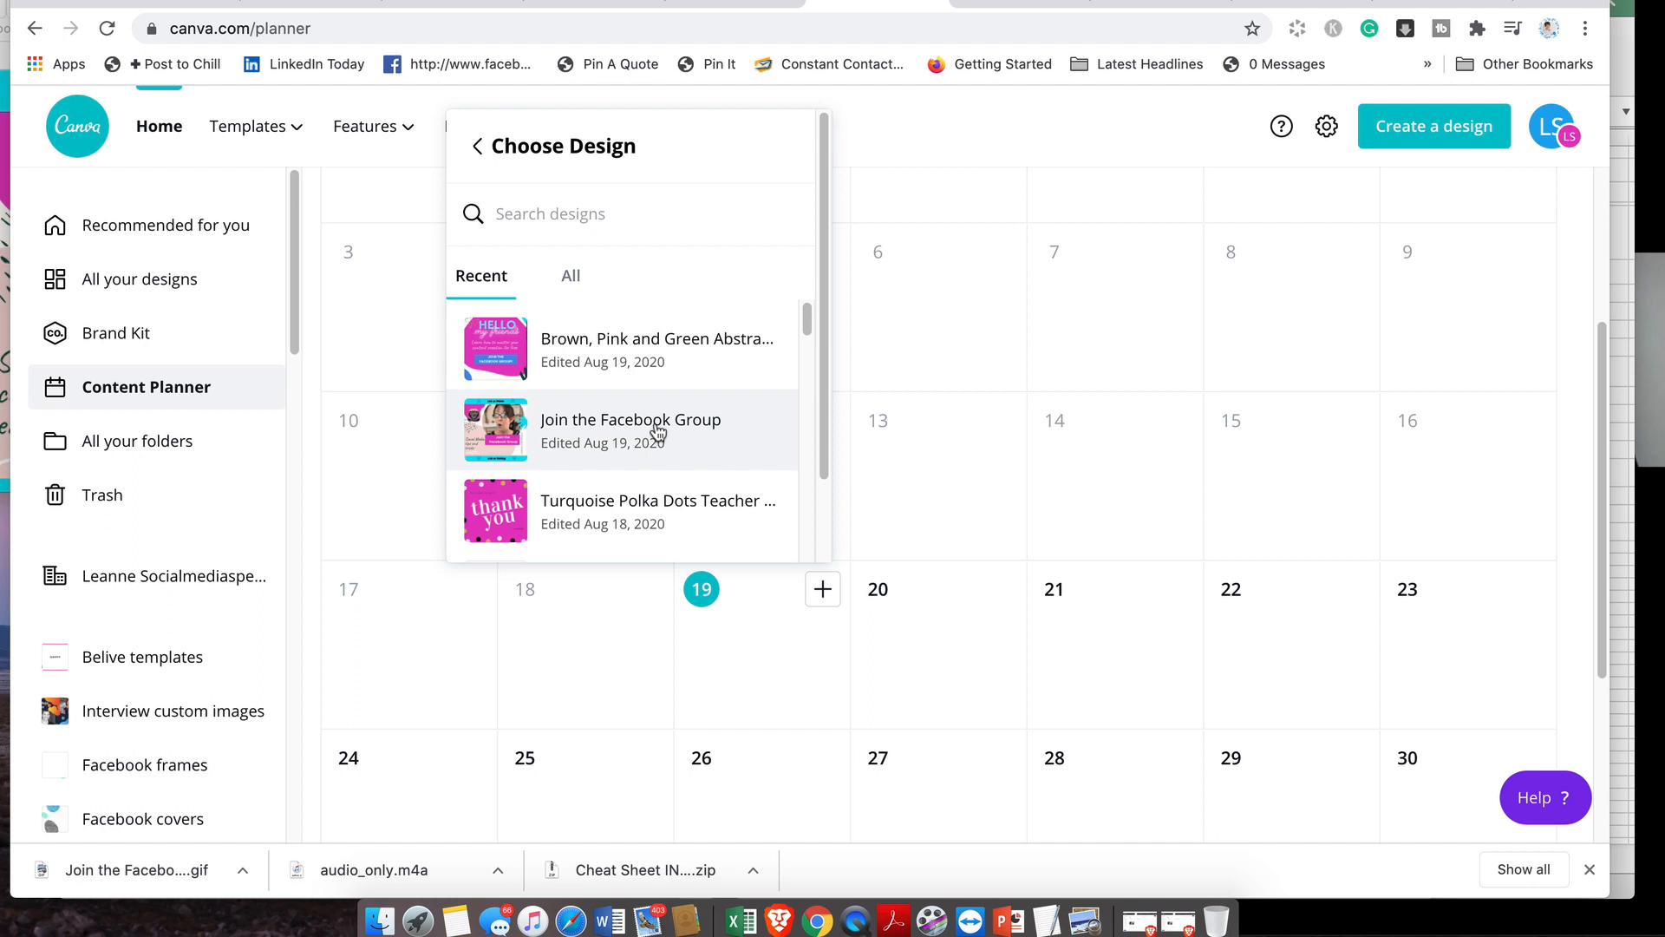
{"action": "left_click", "coordinate": [628, 430]}
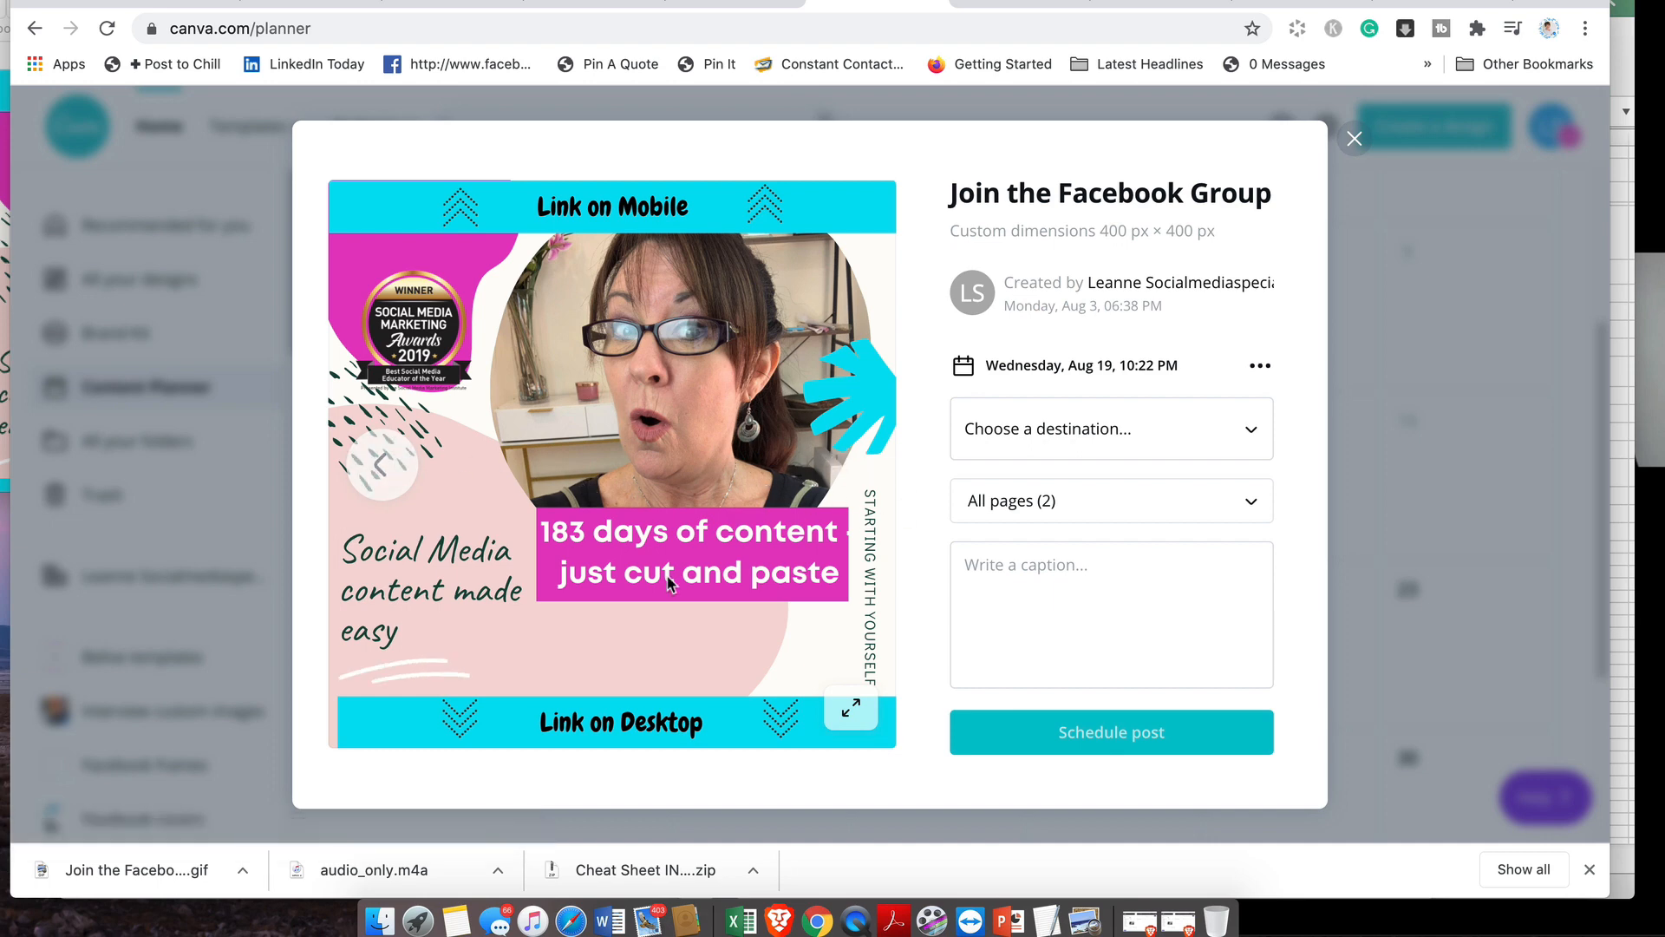
{"action": "mouse_move", "coordinate": [1159, 428]}
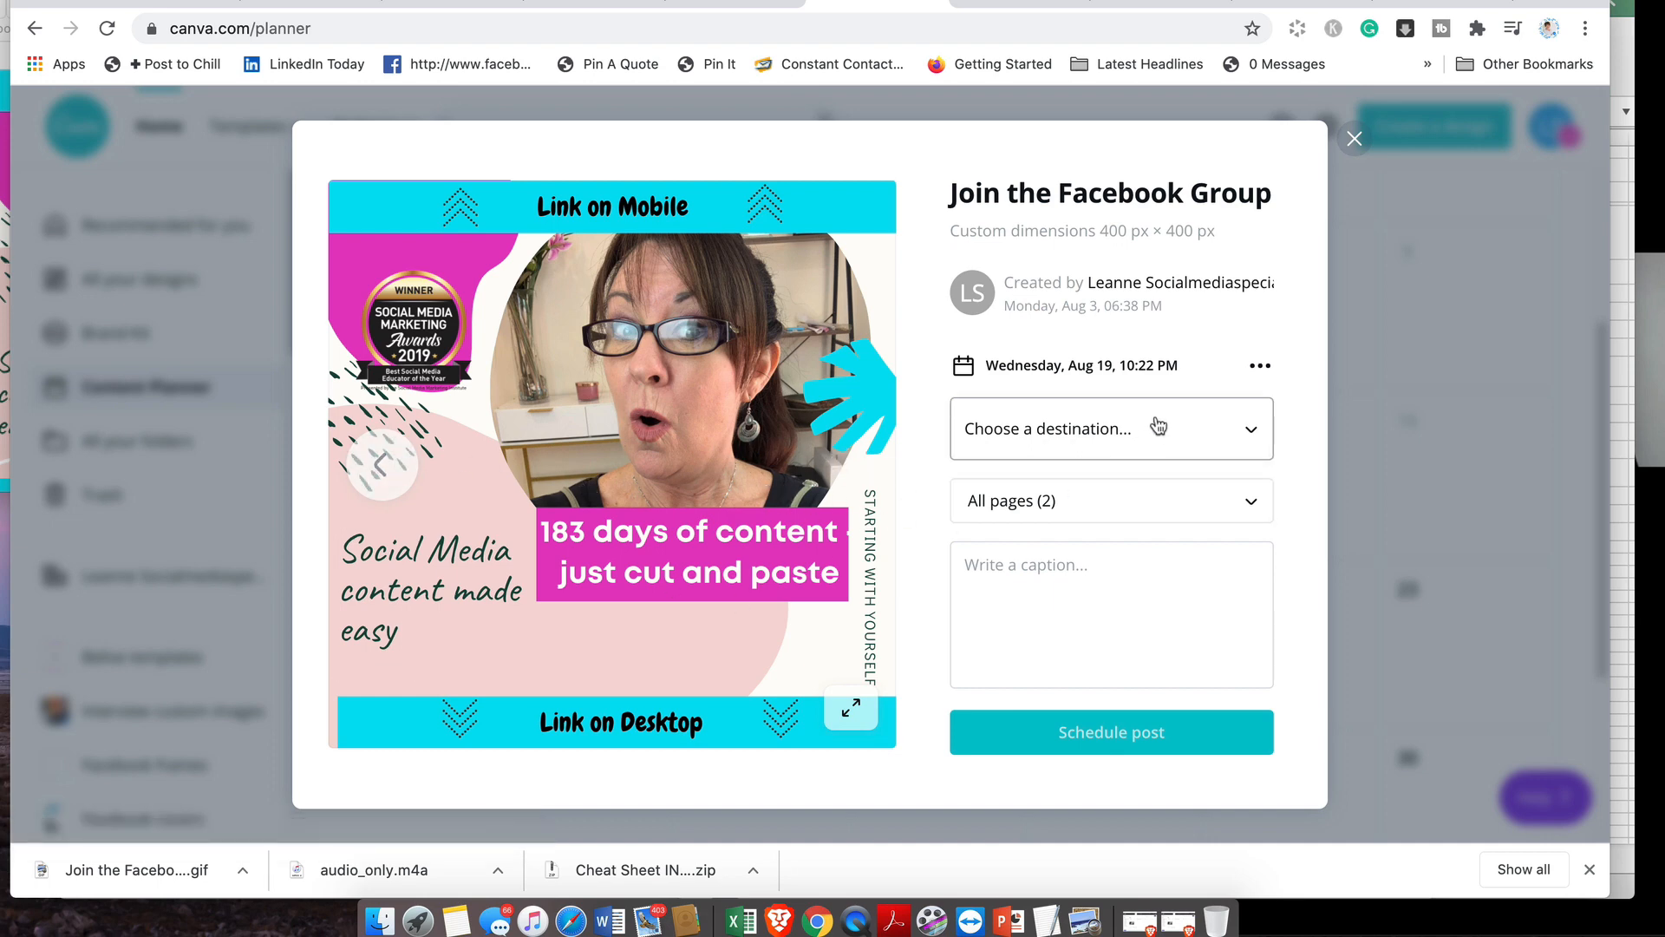
- Target the Facebook page with page 2 only and add the 'amazing cut and paste social media content system' caption
{"action": "left_click", "coordinate": [1109, 428]}
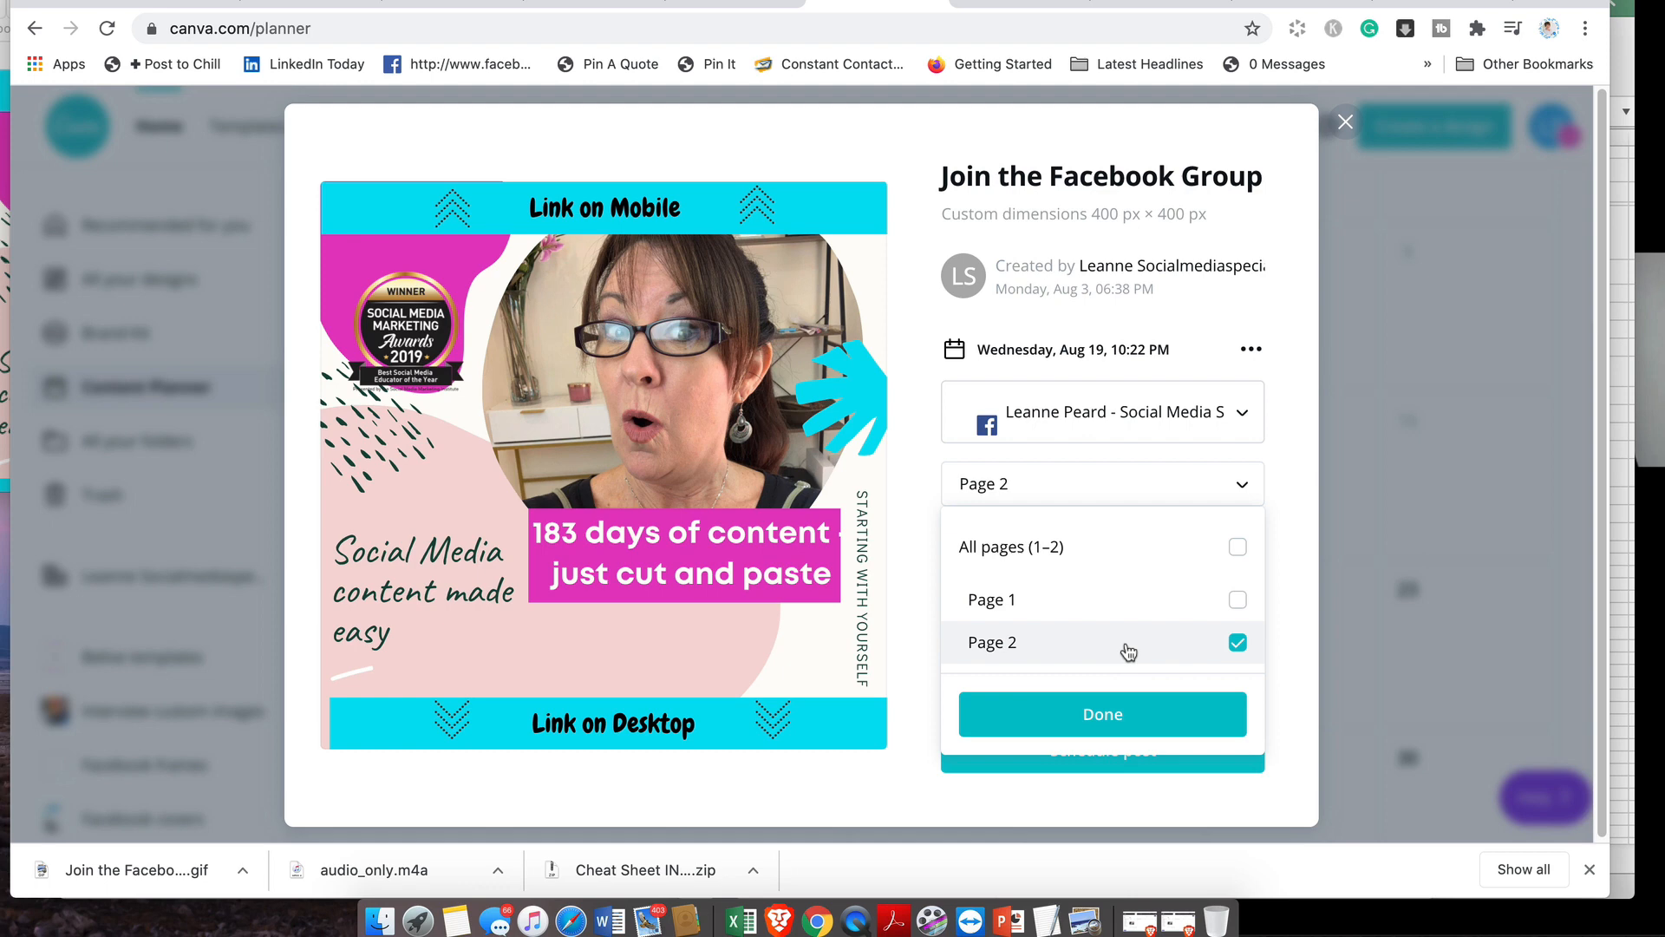
{"action": "left_click", "coordinate": [1101, 713]}
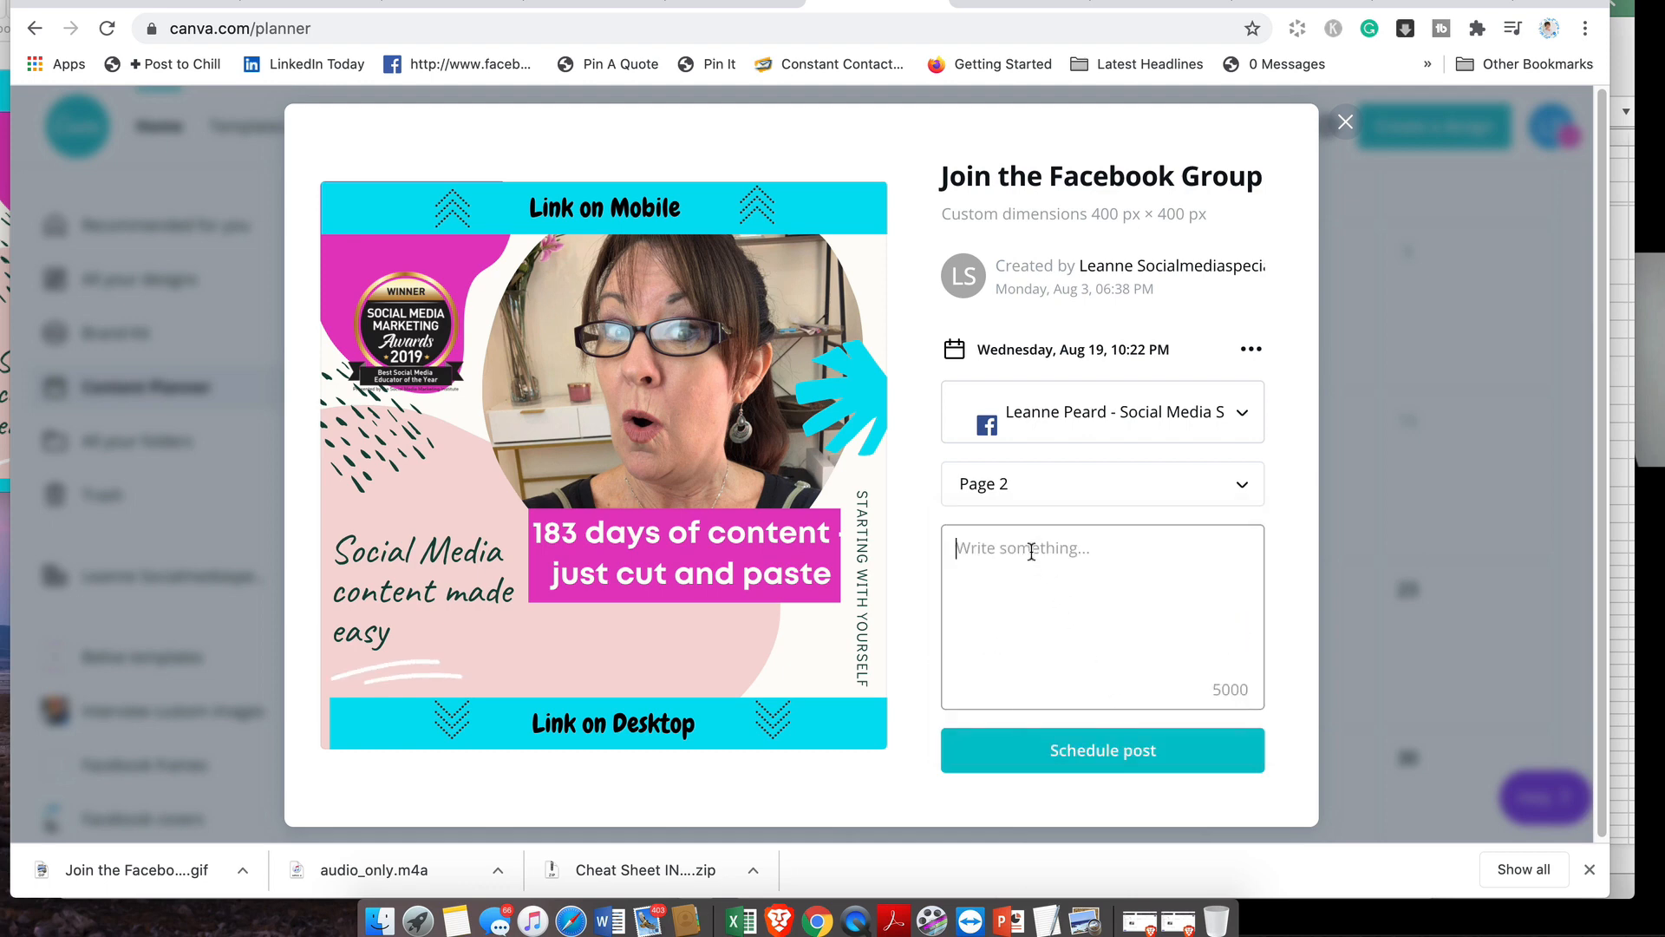
{"action": "type", "text": "amazing cut and paste social media content system for you, for the next 183 days, all for 0.25 cents a day."}
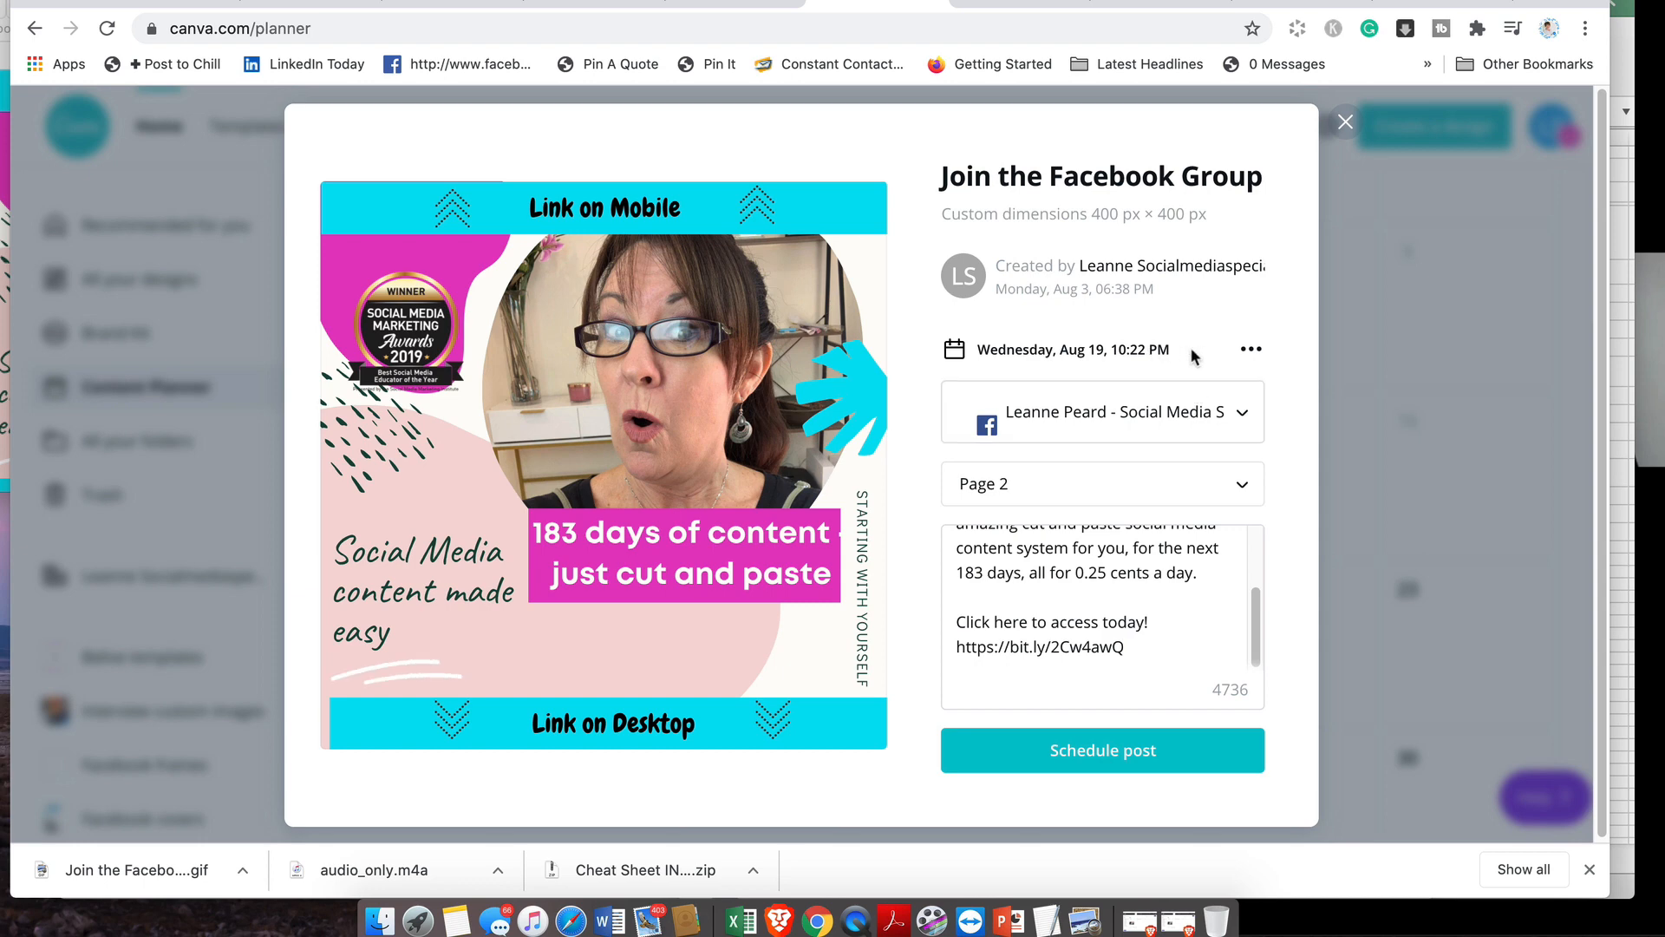
{"action": "left_click", "coordinate": [1251, 349]}
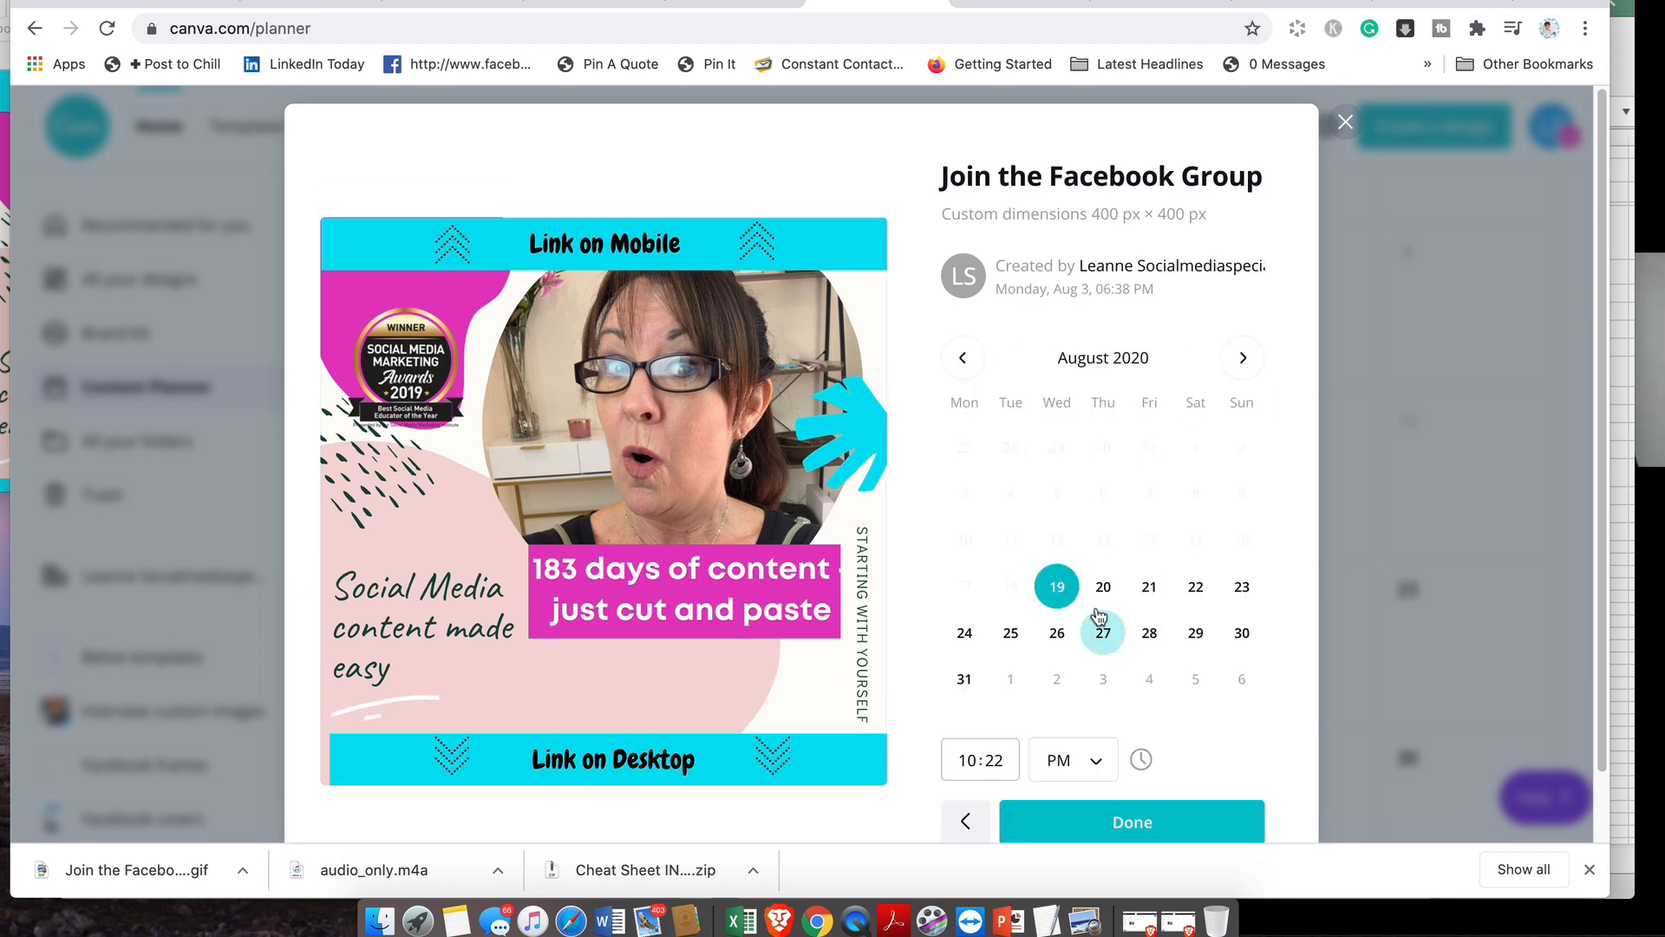
- Set the post to Thursday, Aug 20 at 10:22 AM and schedule it
{"action": "left_click", "coordinate": [1103, 586]}
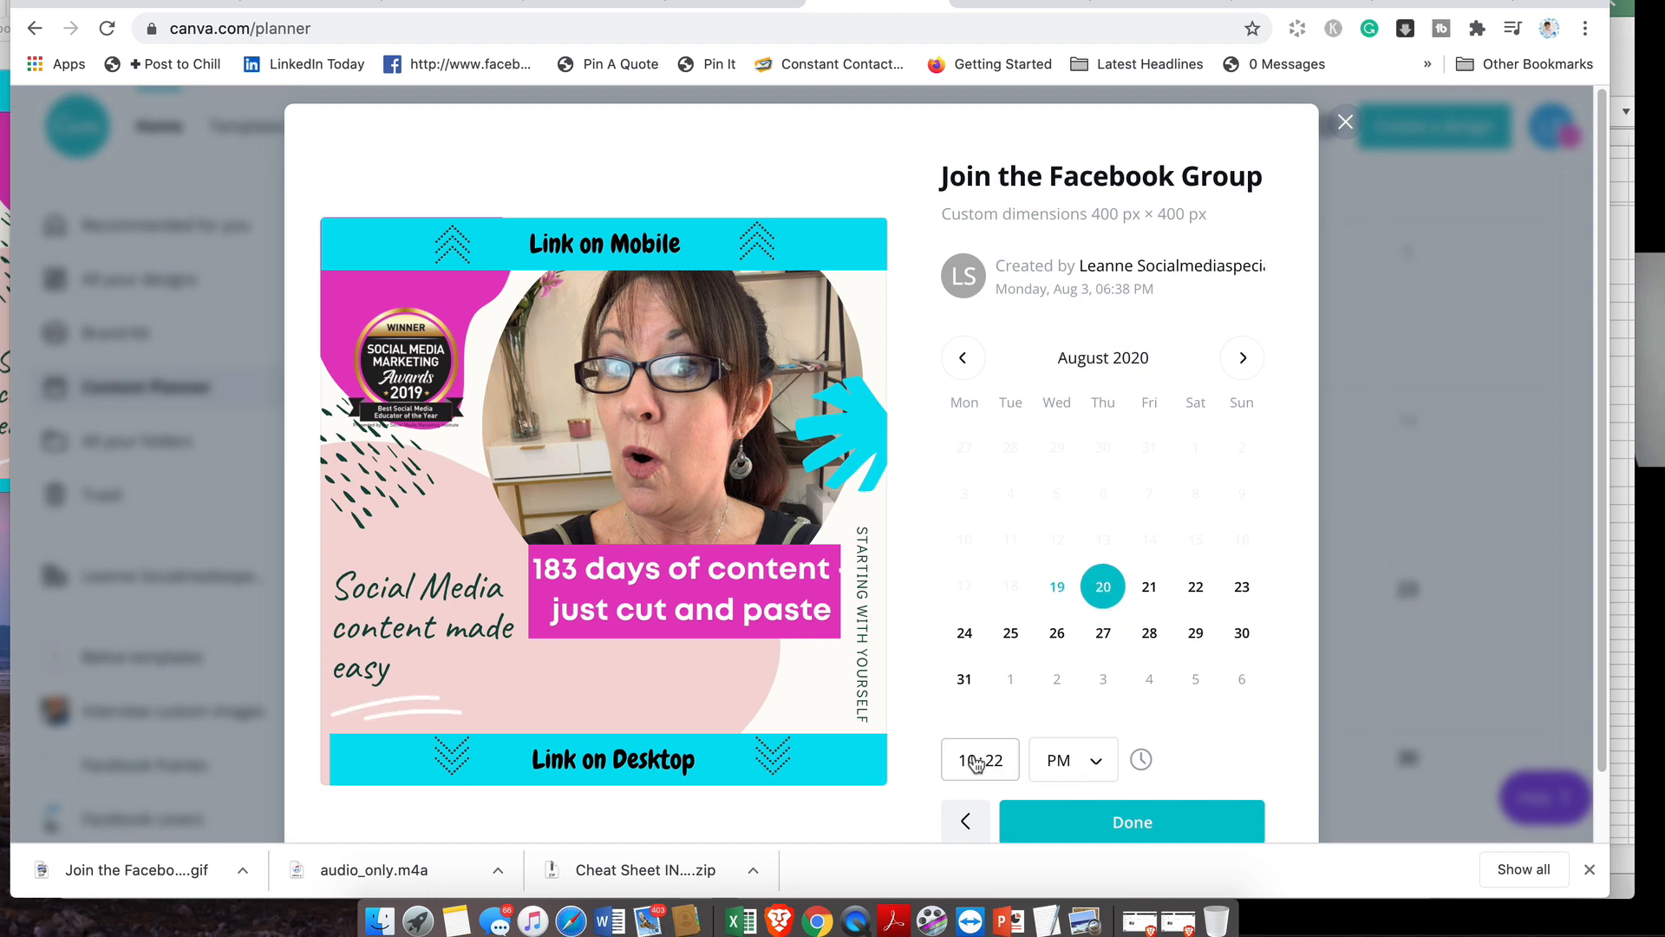
{"action": "left_click", "coordinate": [1072, 760]}
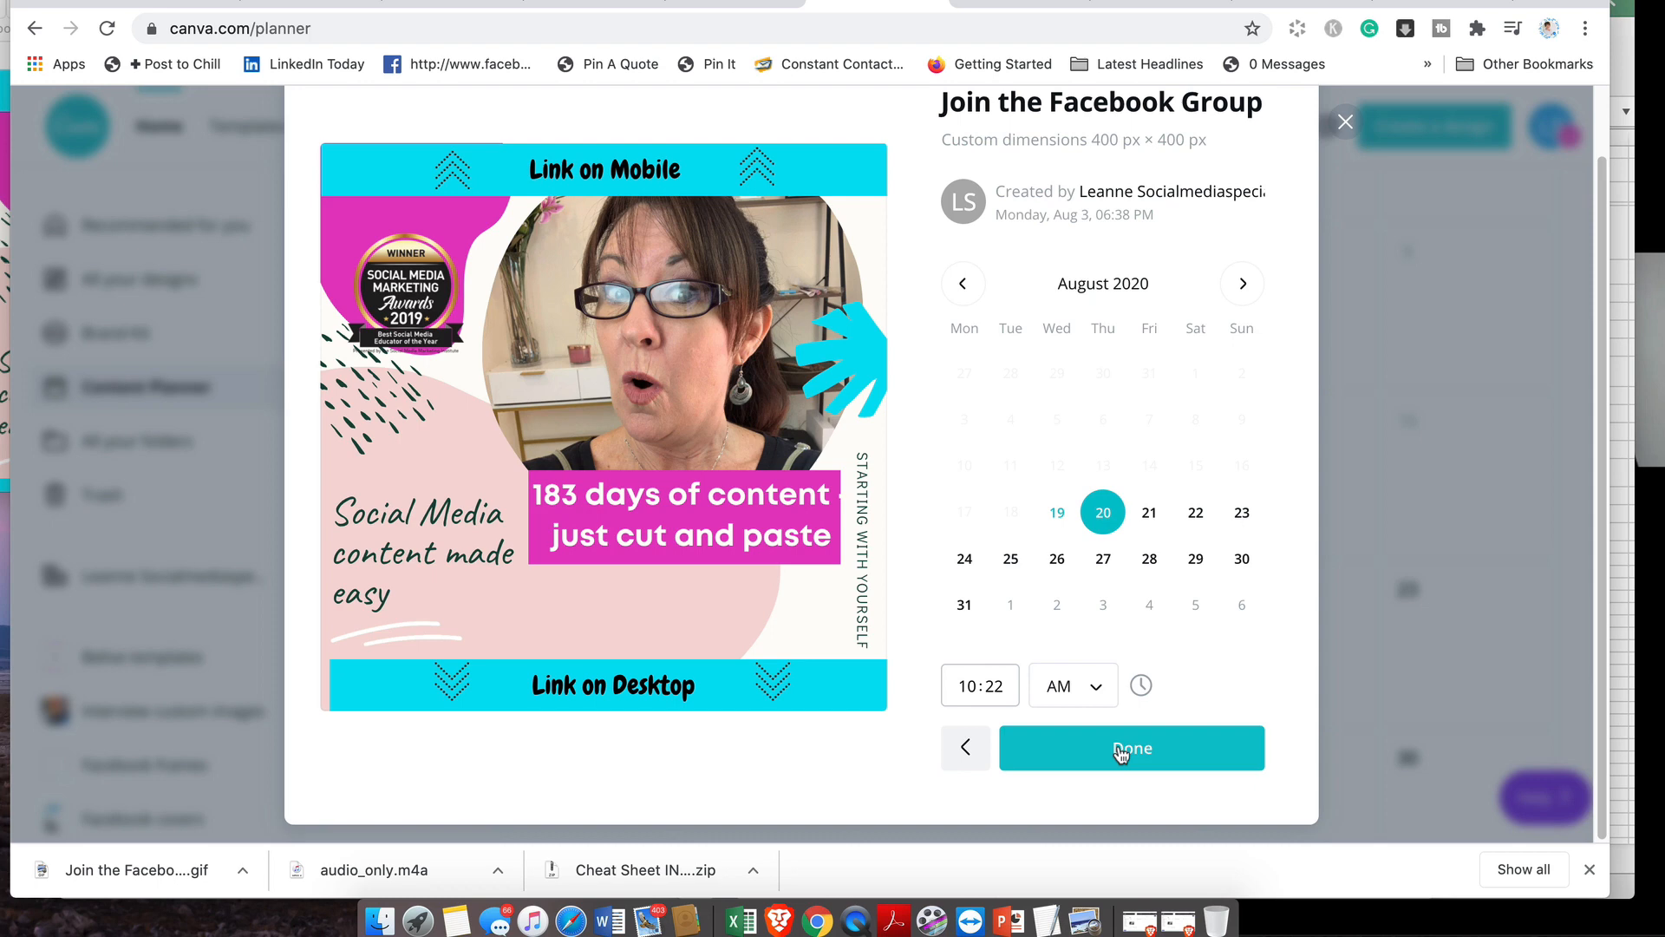
{"action": "left_click", "coordinate": [1133, 748]}
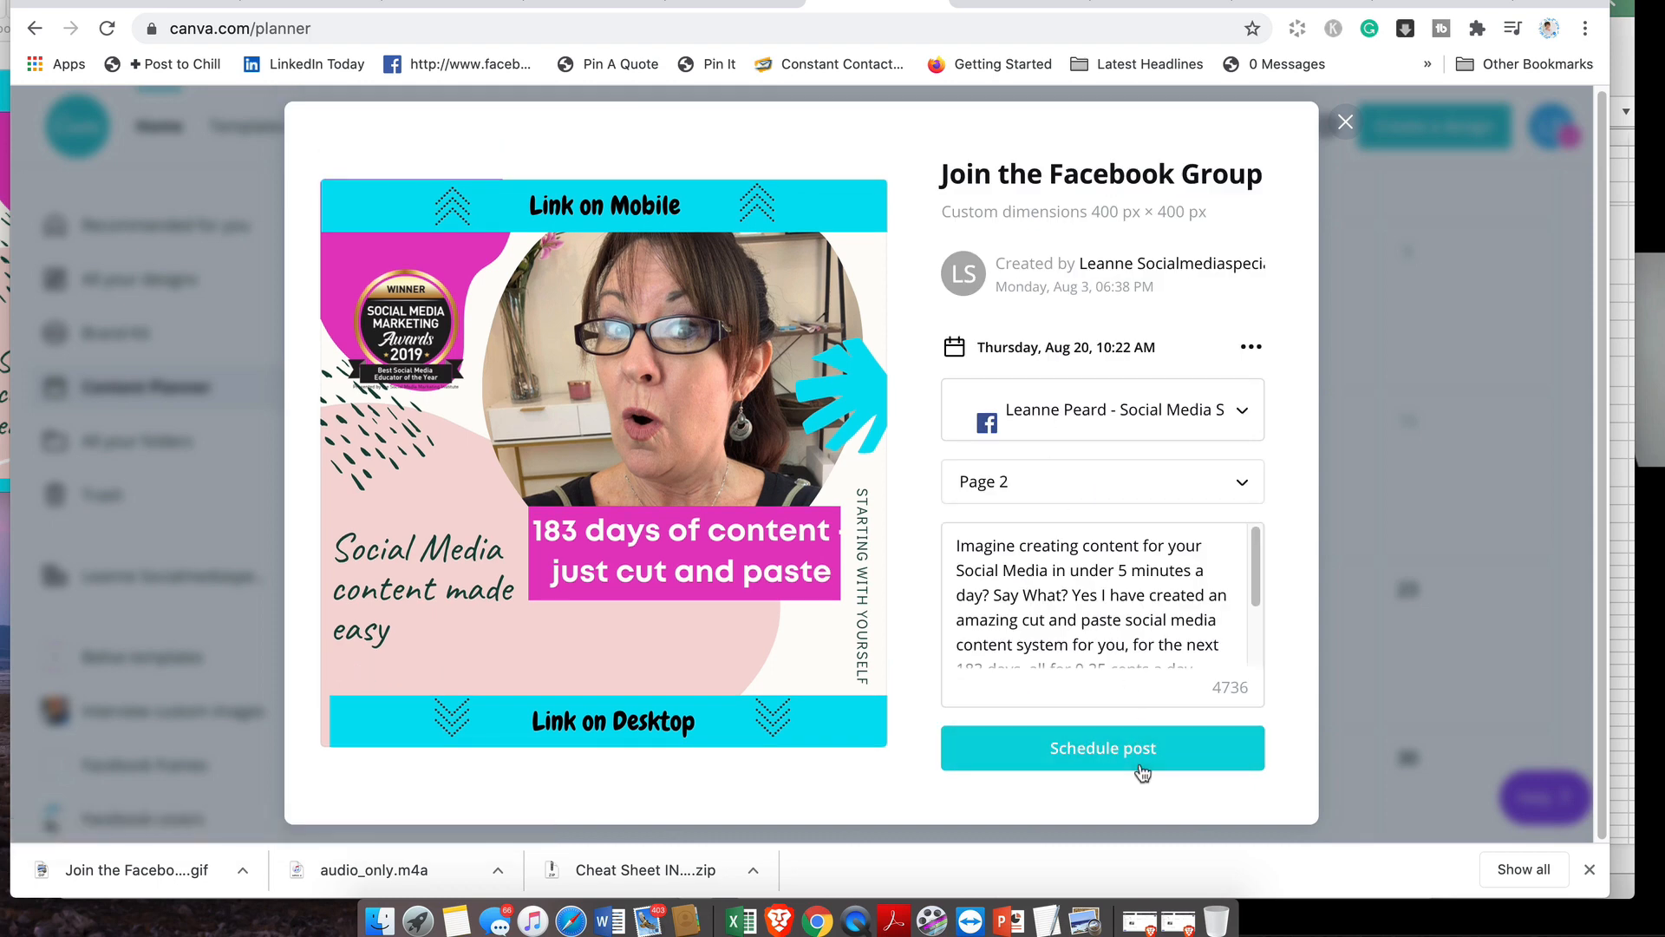
{"action": "left_click", "coordinate": [1102, 748]}
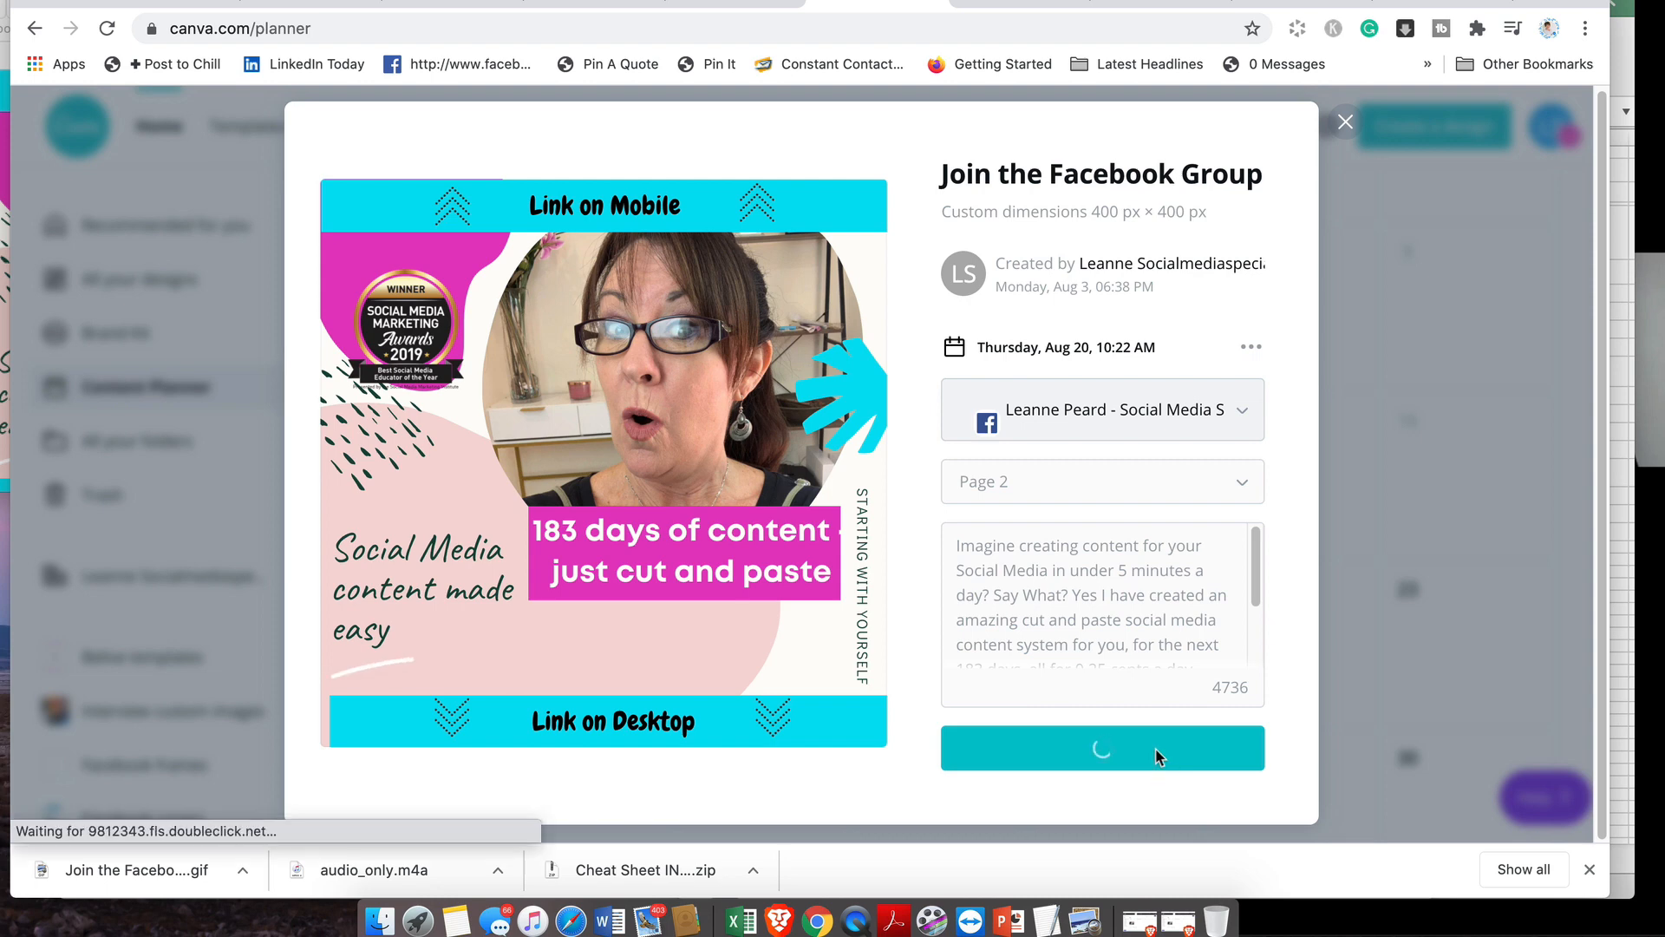
{"action": "left_click", "coordinate": [1101, 746]}
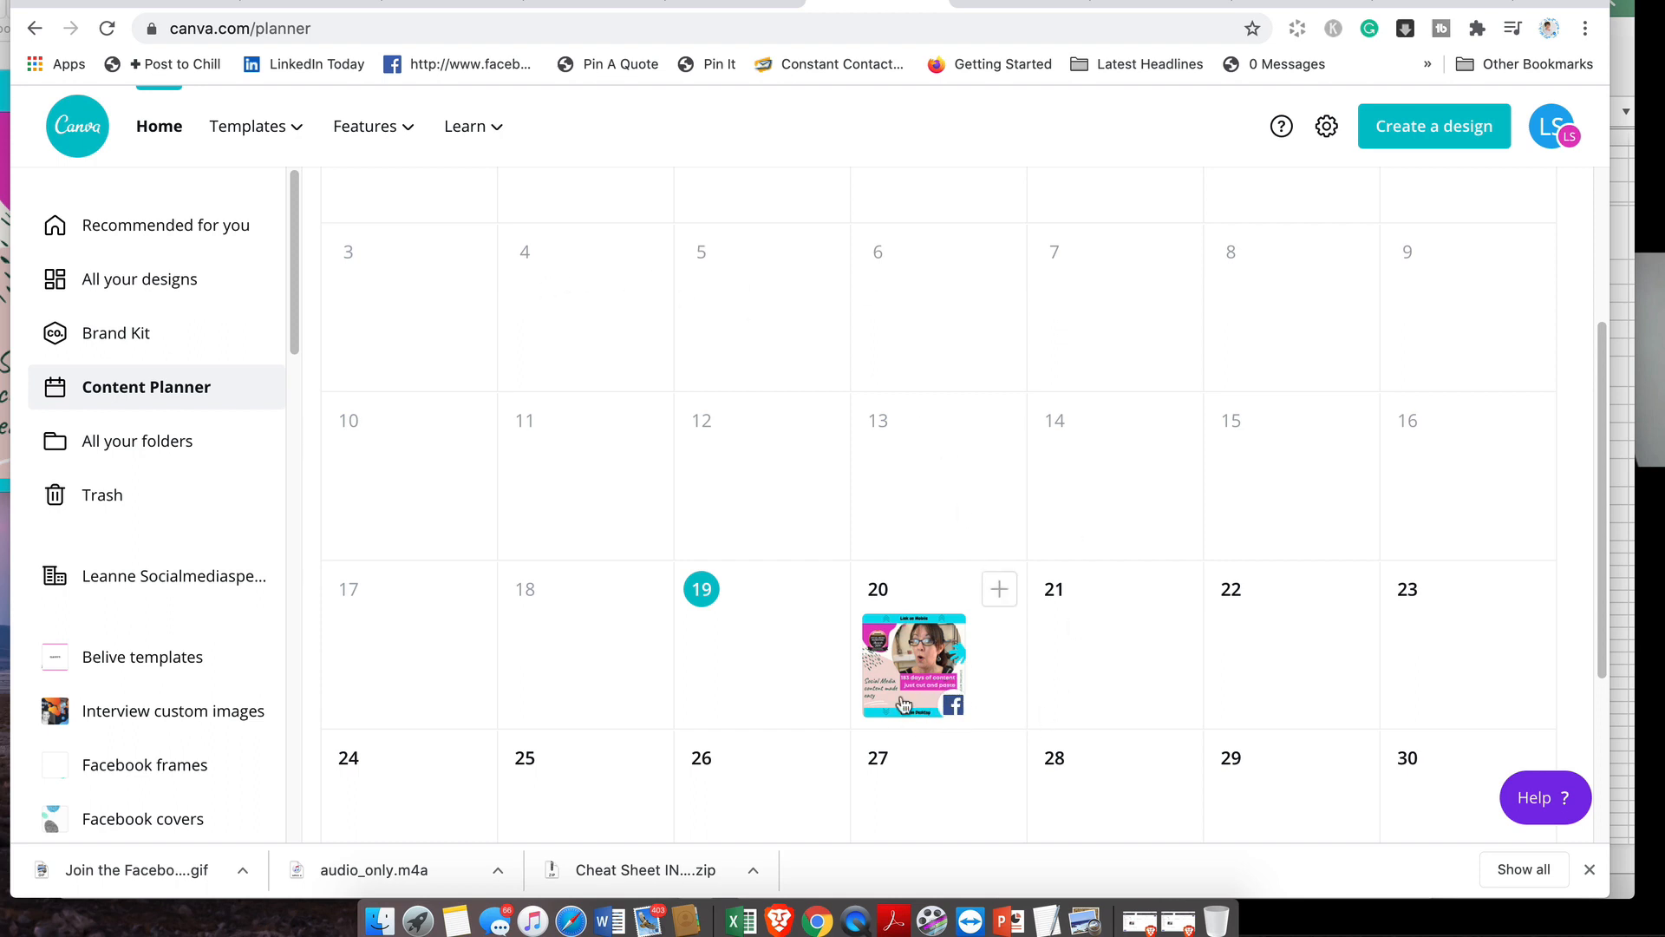
{"action": "left_click", "coordinate": [999, 588]}
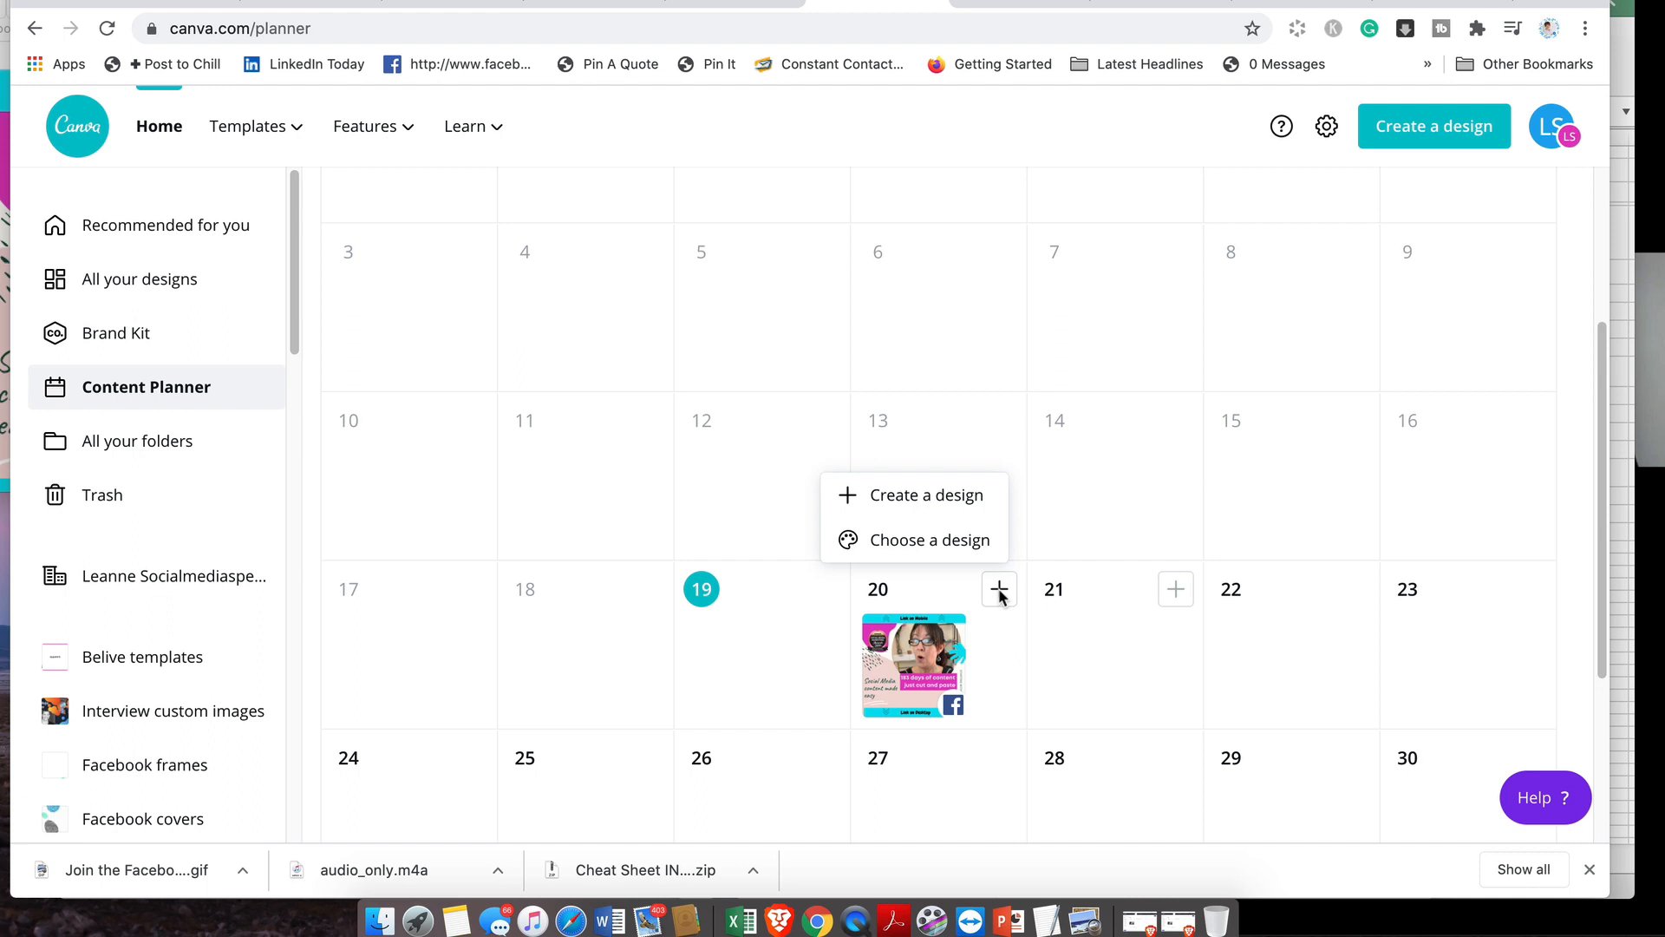
{"action": "left_click", "coordinate": [927, 540]}
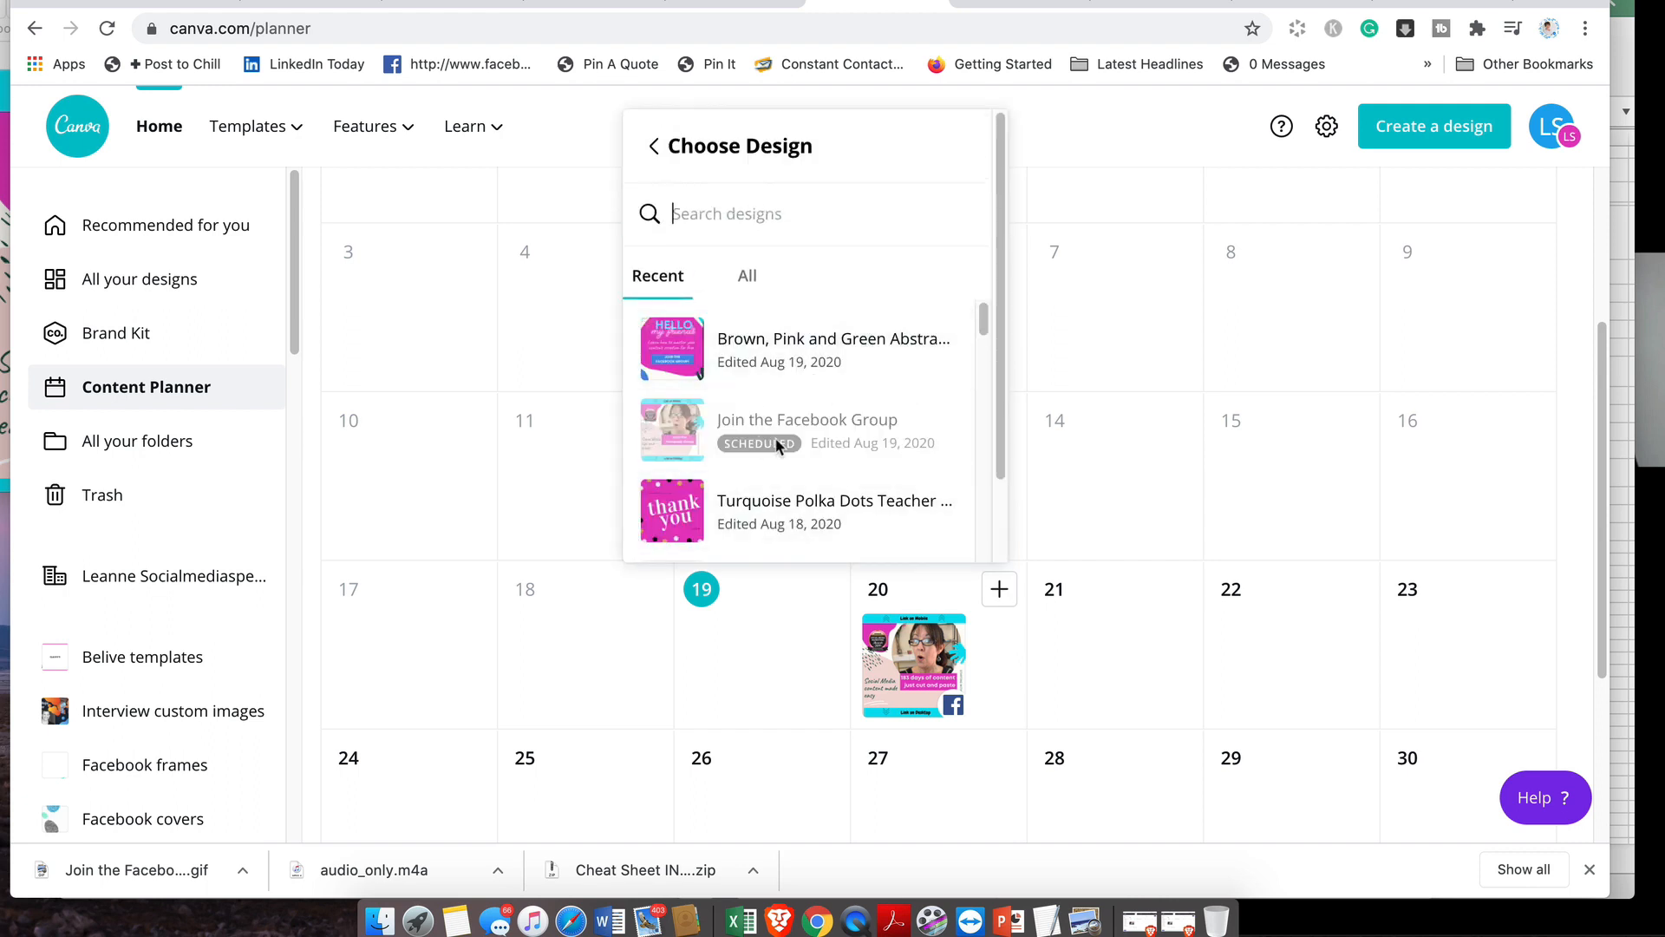
{"action": "mouse_move", "coordinate": [857, 517]}
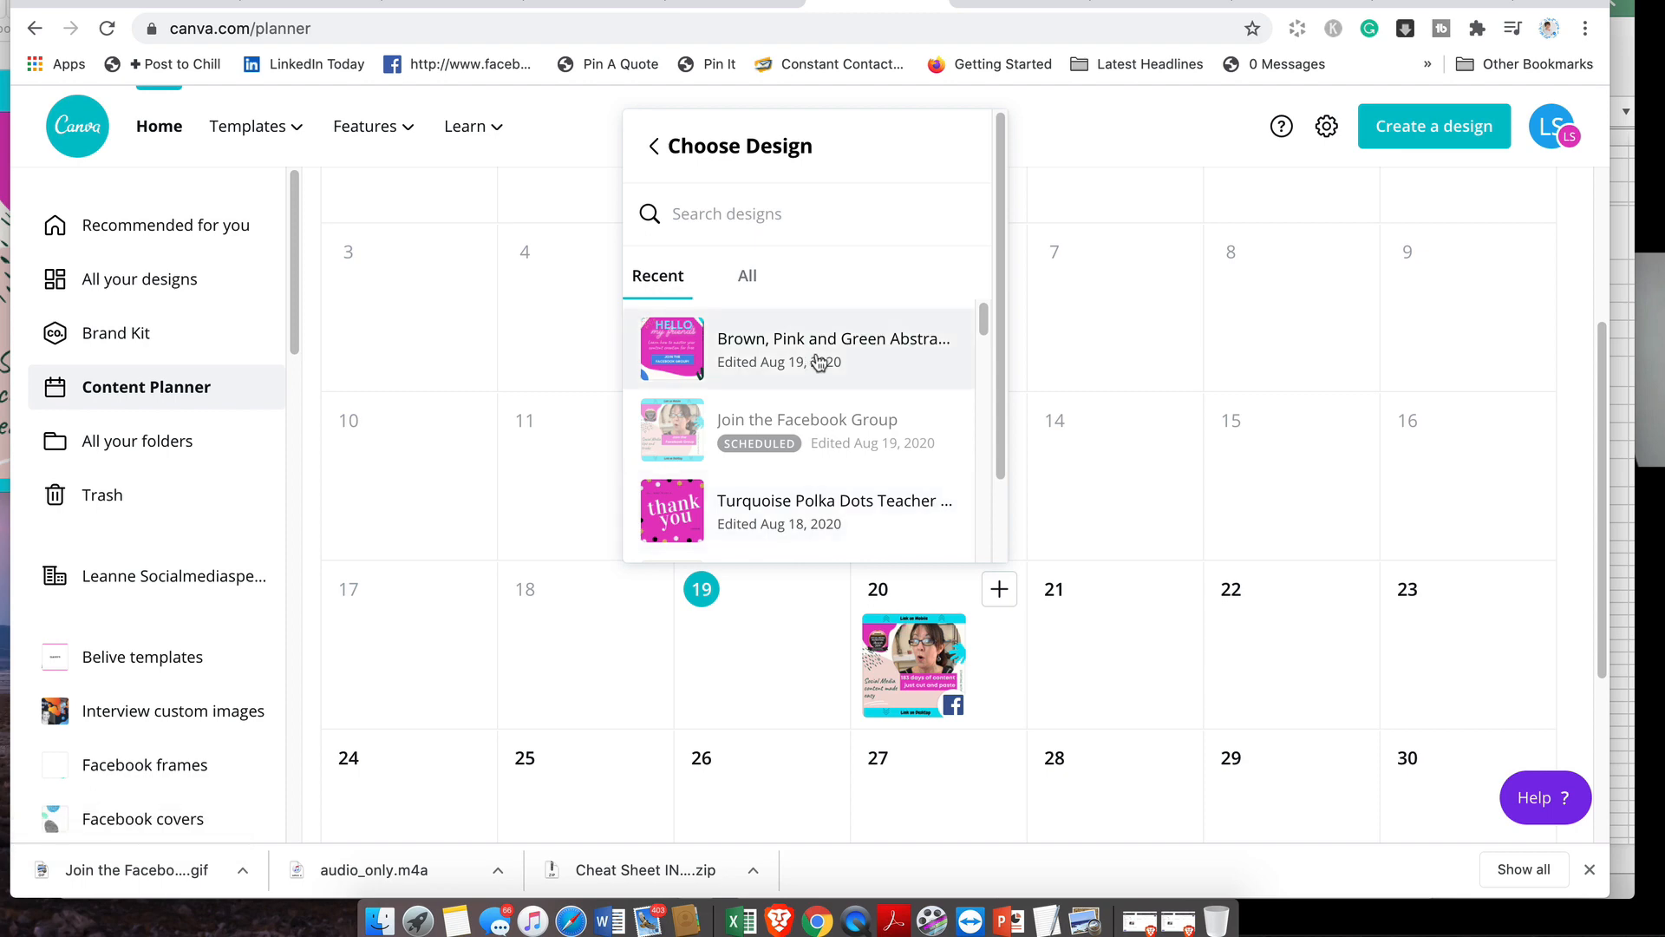
{"action": "left_click", "coordinate": [831, 348]}
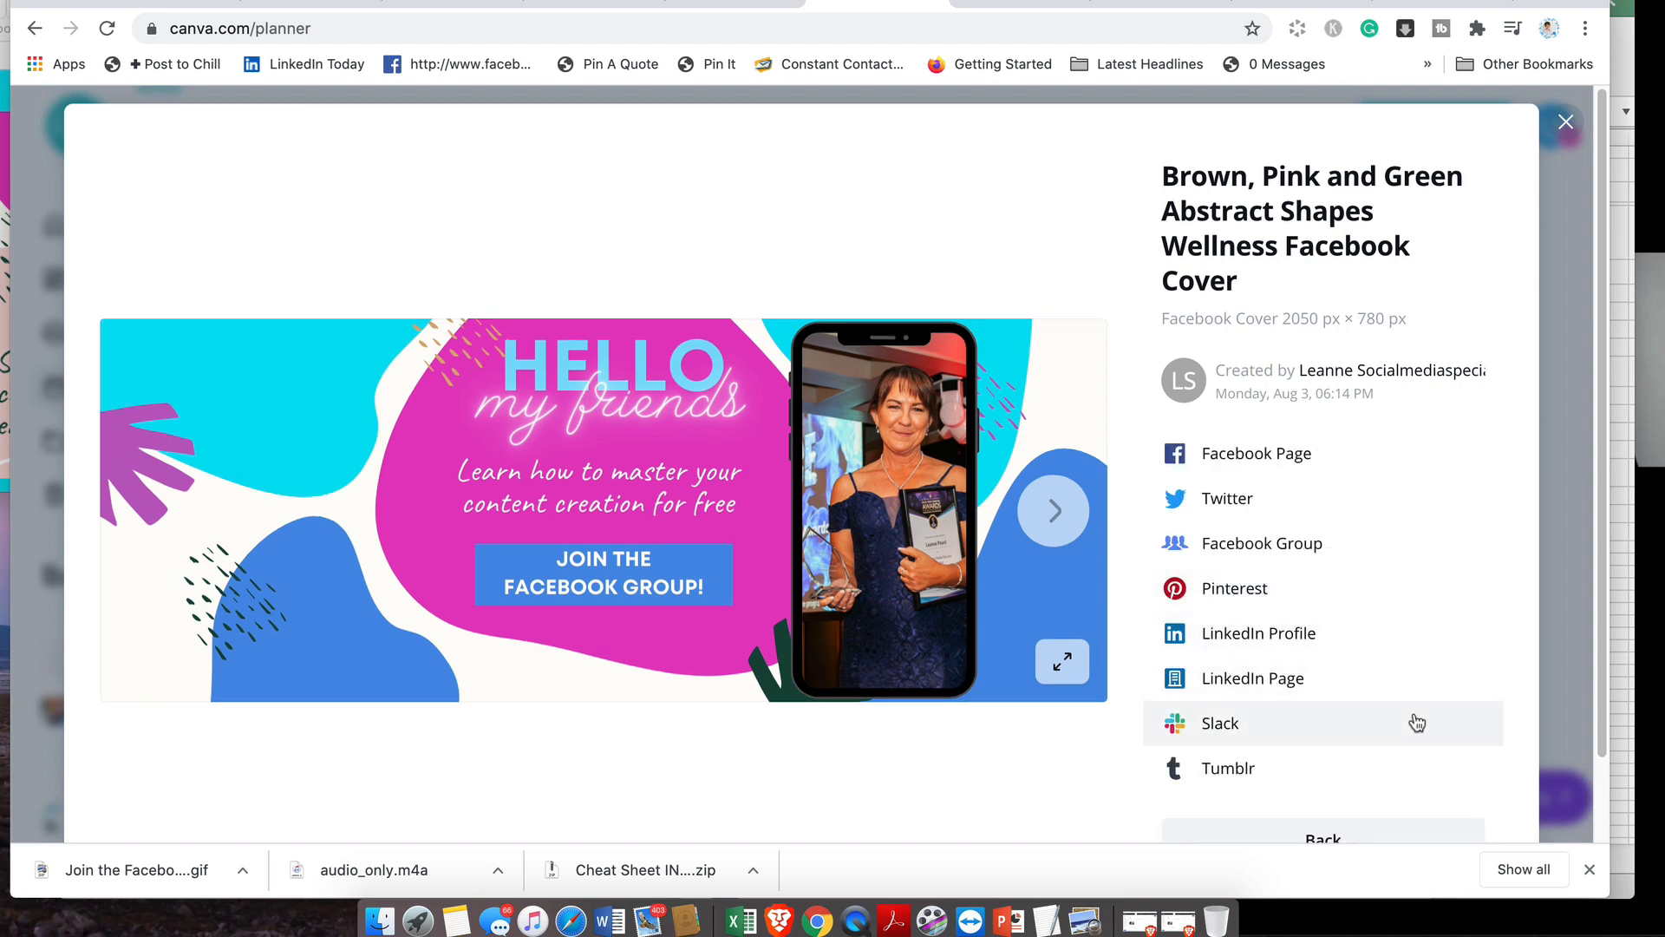
{"action": "mouse_move", "coordinate": [1344, 510]}
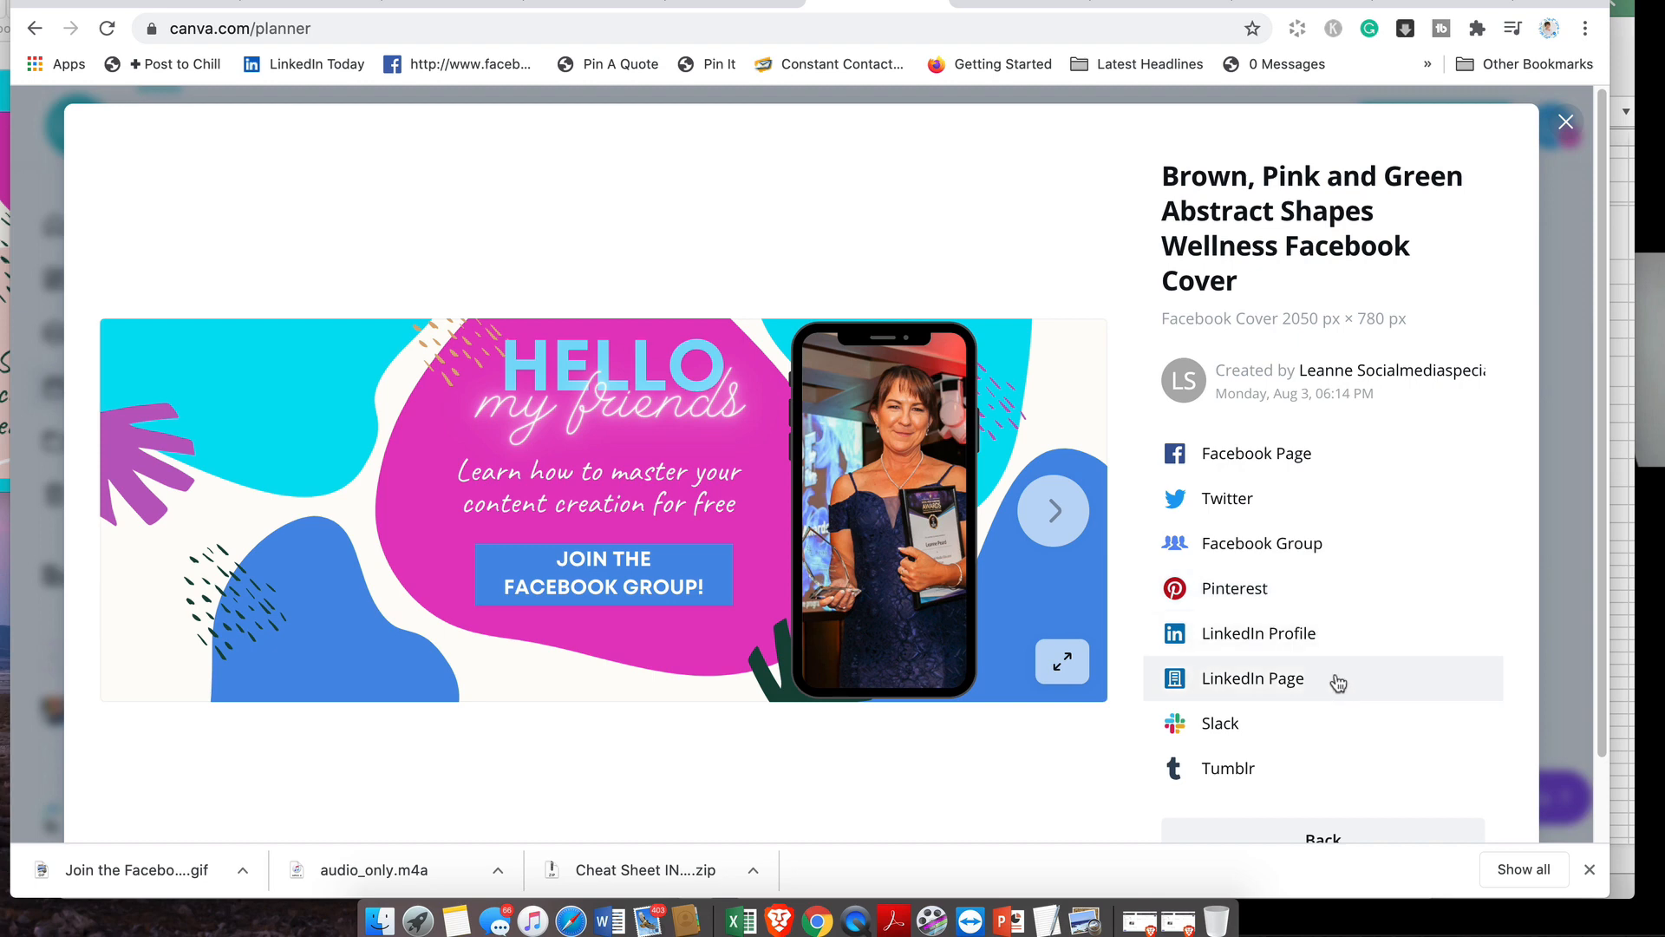
{"action": "scroll", "scroll_direction": "down", "scroll_amount": 3}
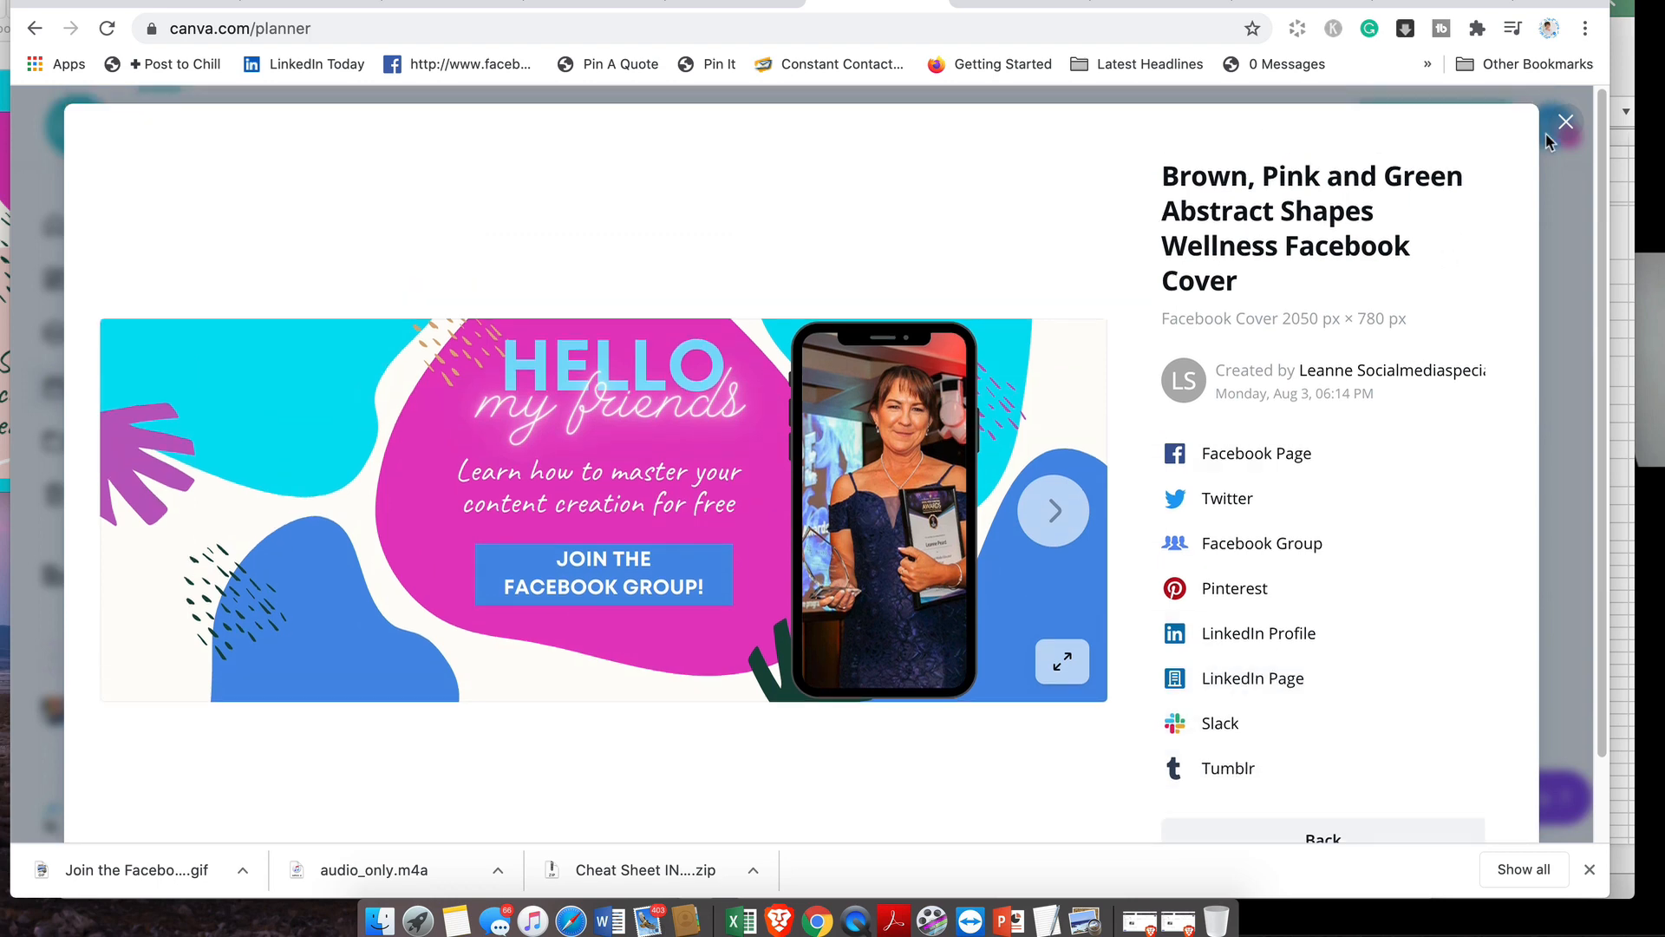
{"action": "left_click", "coordinate": [1563, 121]}
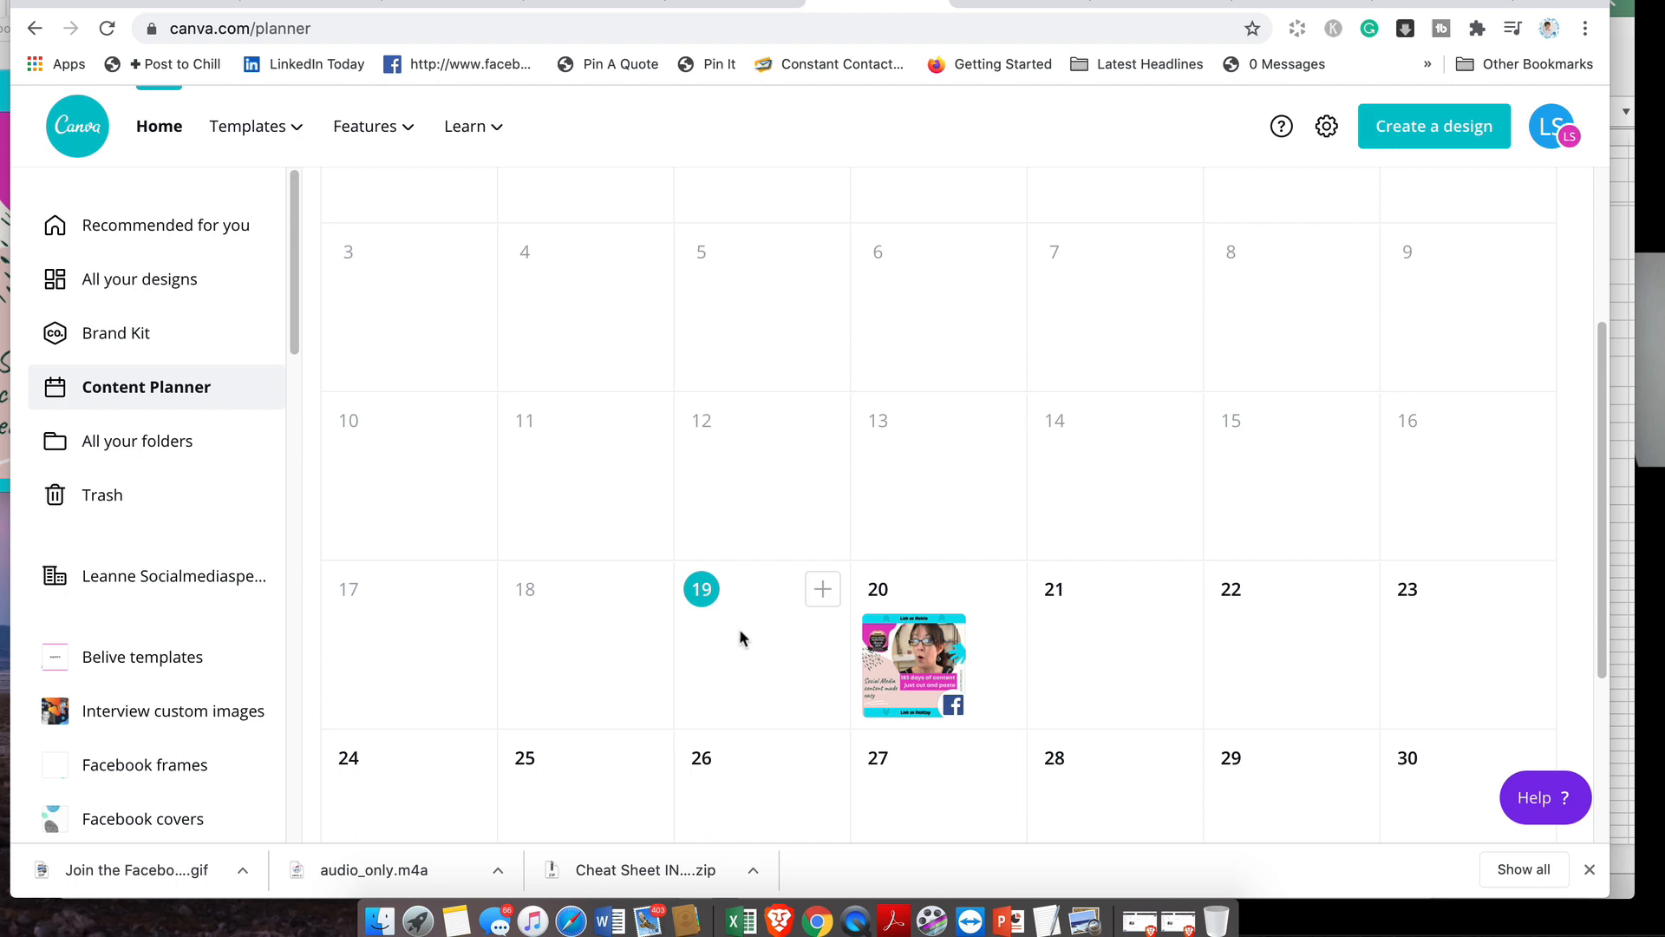
{"action": "mouse_move", "coordinate": [752, 635]}
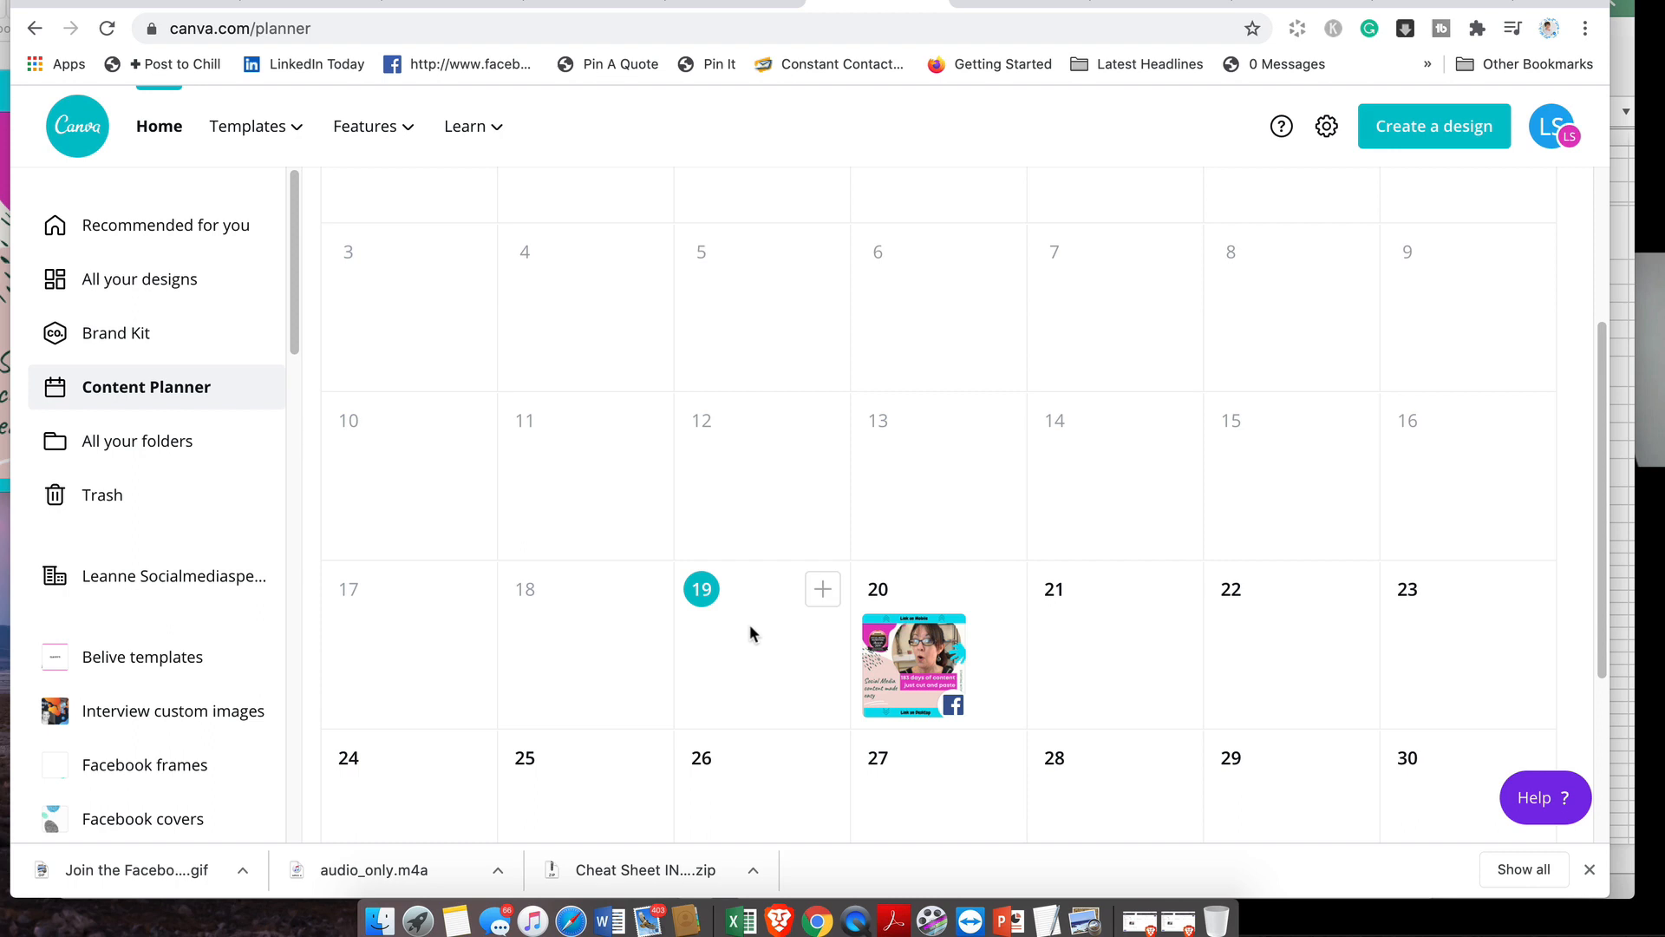